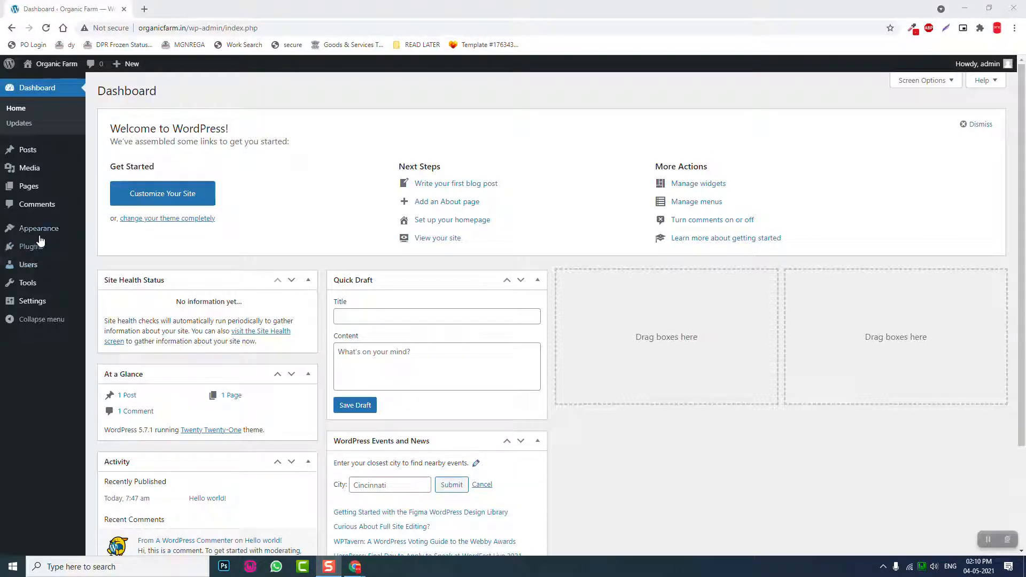
Go through Appearance > Themes to Add New, listing featured themes
left_click(38, 227)
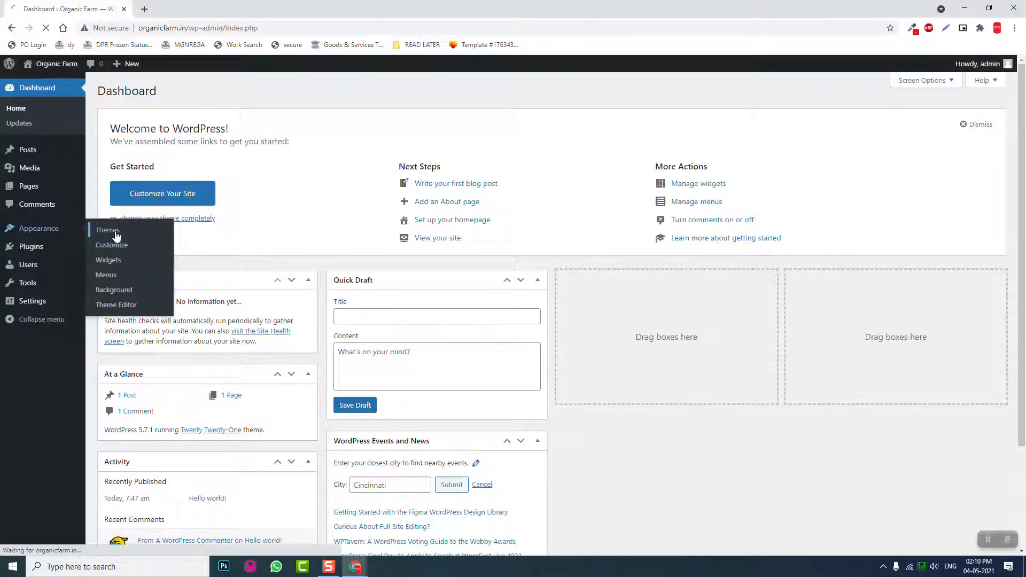
left_click(107, 230)
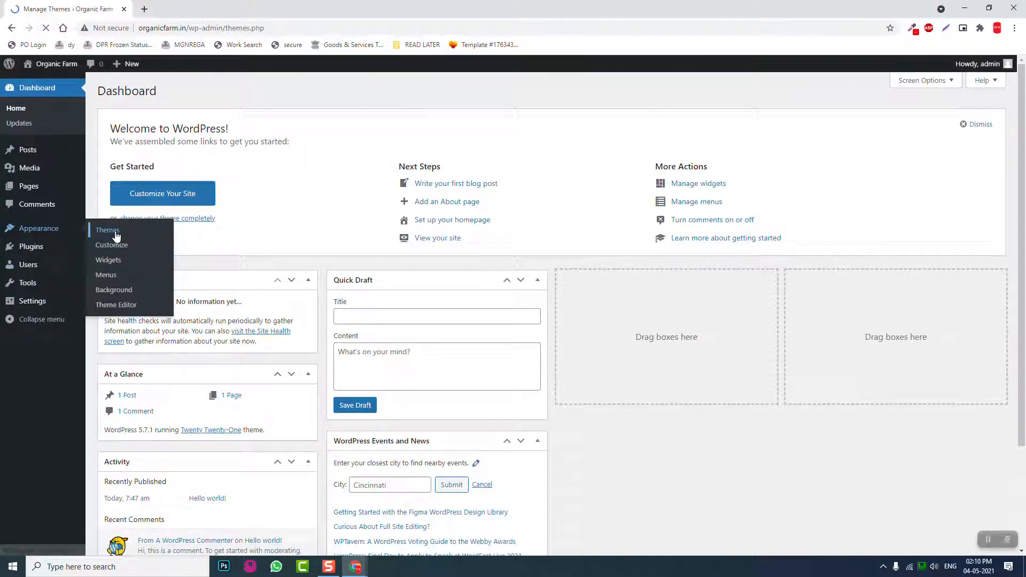
left_click(107, 230)
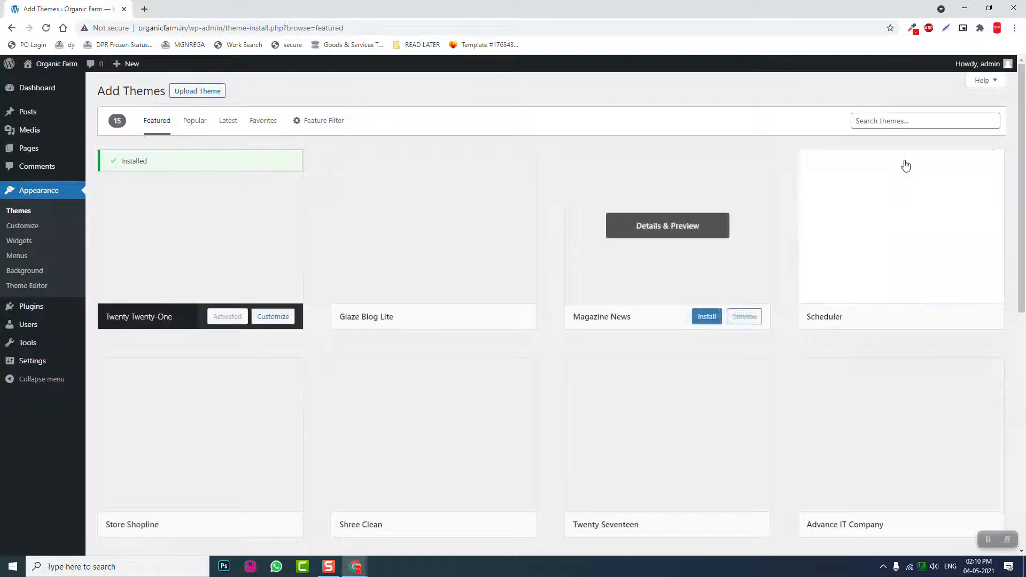
Search themes for 'woo', then apply the E-Commerce subject feature filter
left_click(925, 120)
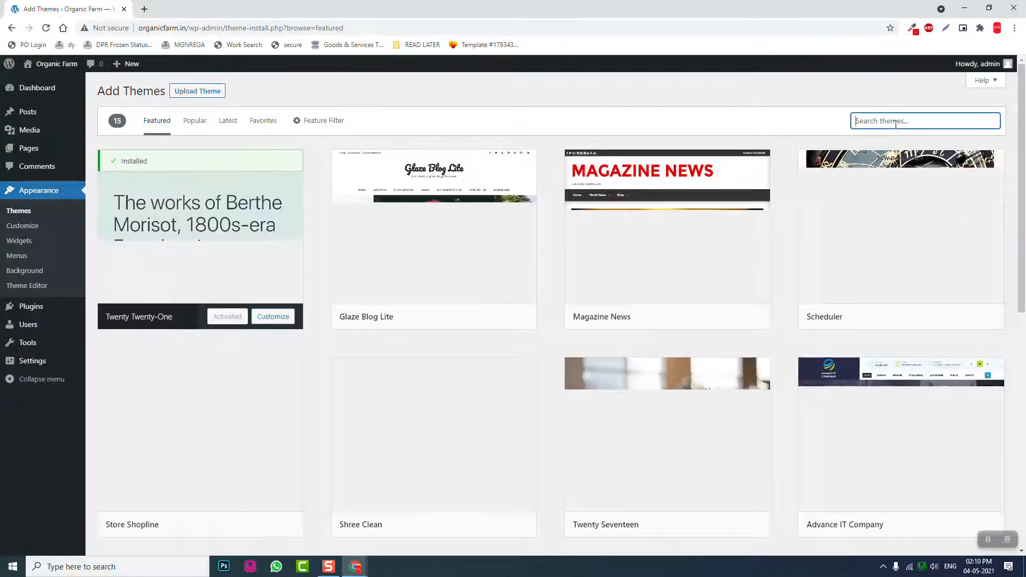
type("woo")
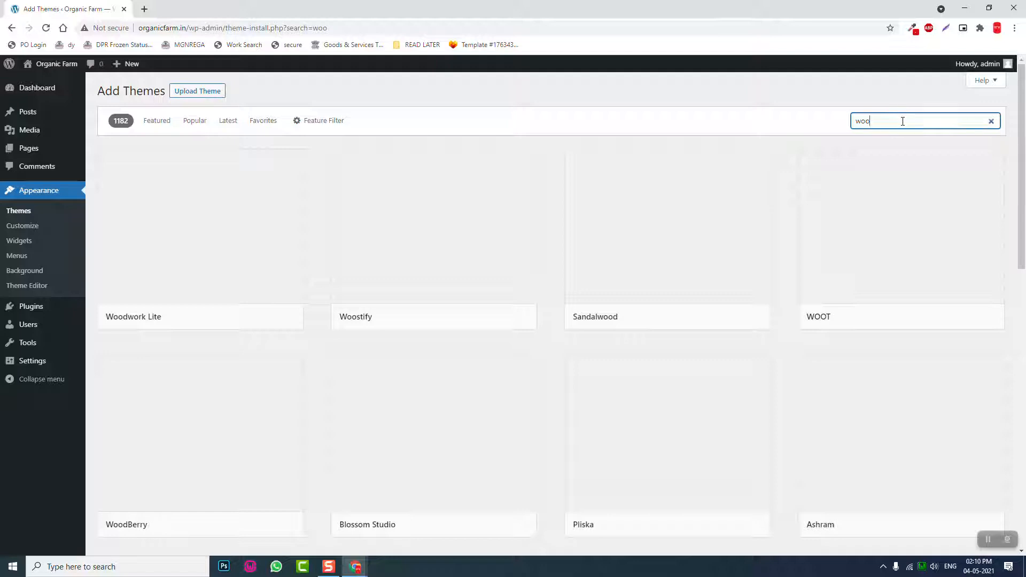
left_click(319, 121)
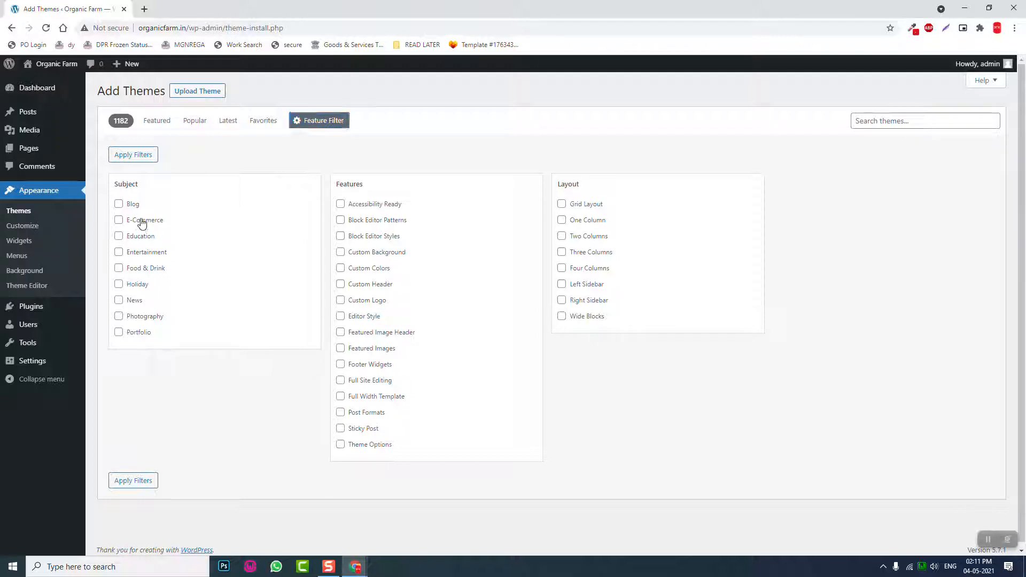
left_click(119, 220)
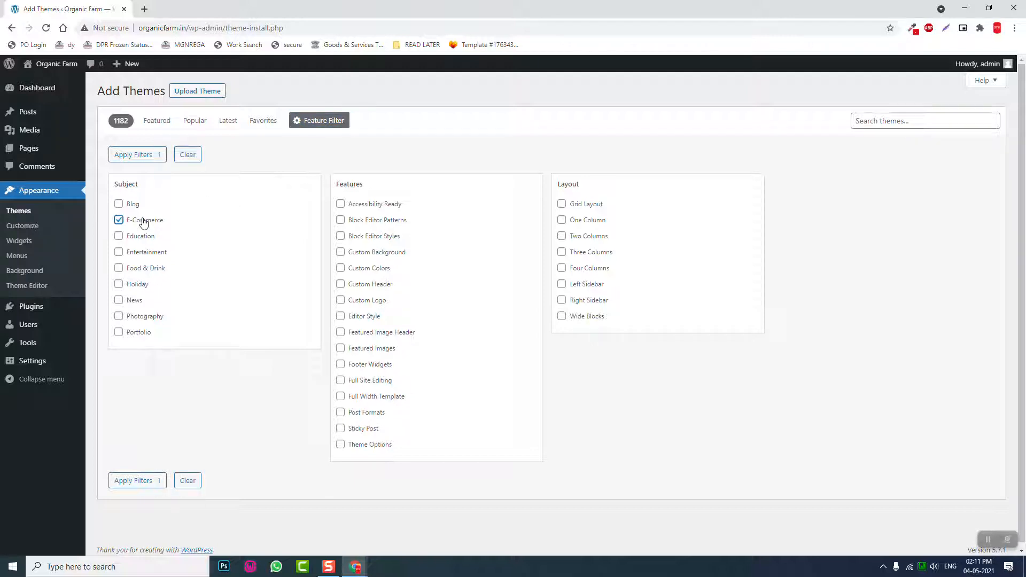
mouse_move(150, 184)
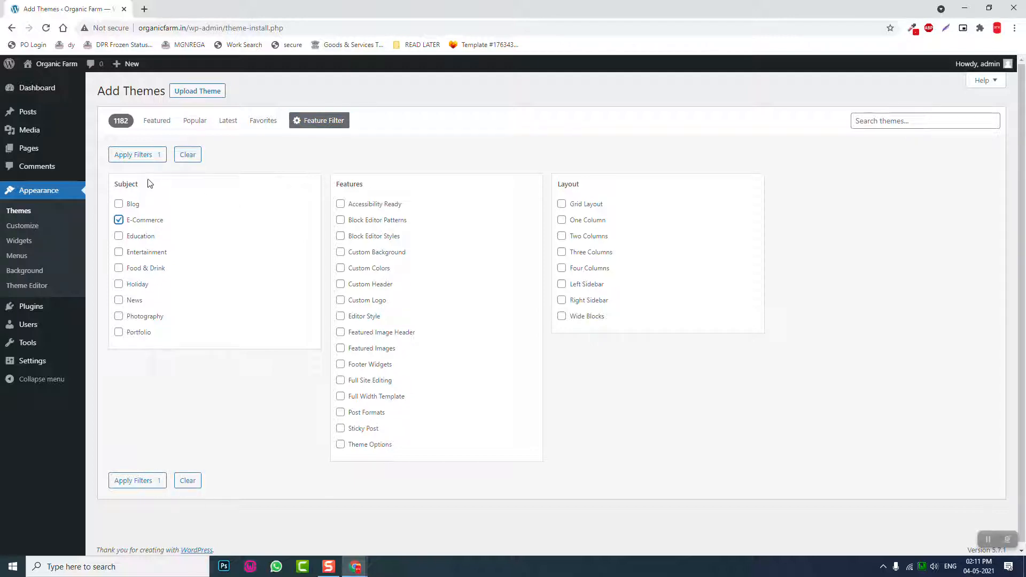
mouse_move(140, 171)
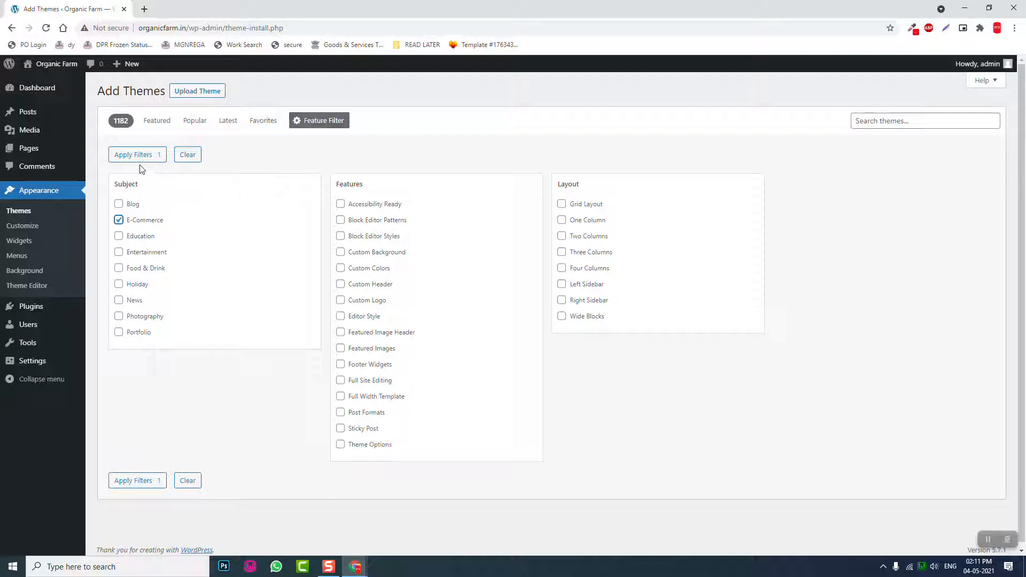
left_click(133, 154)
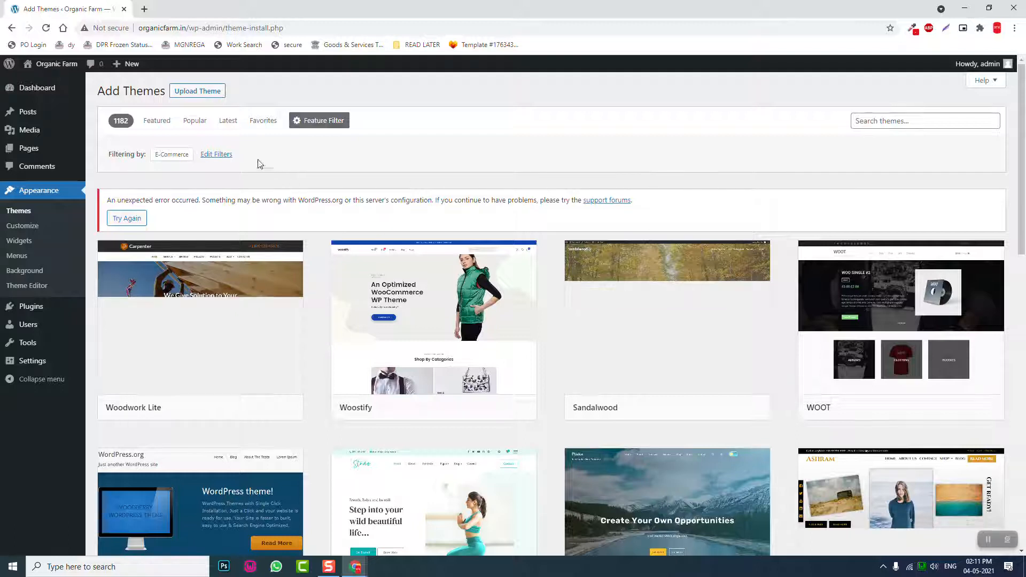
Switch to Popular, then reapply the E-Commerce filter to load 1343 themes
left_click(195, 120)
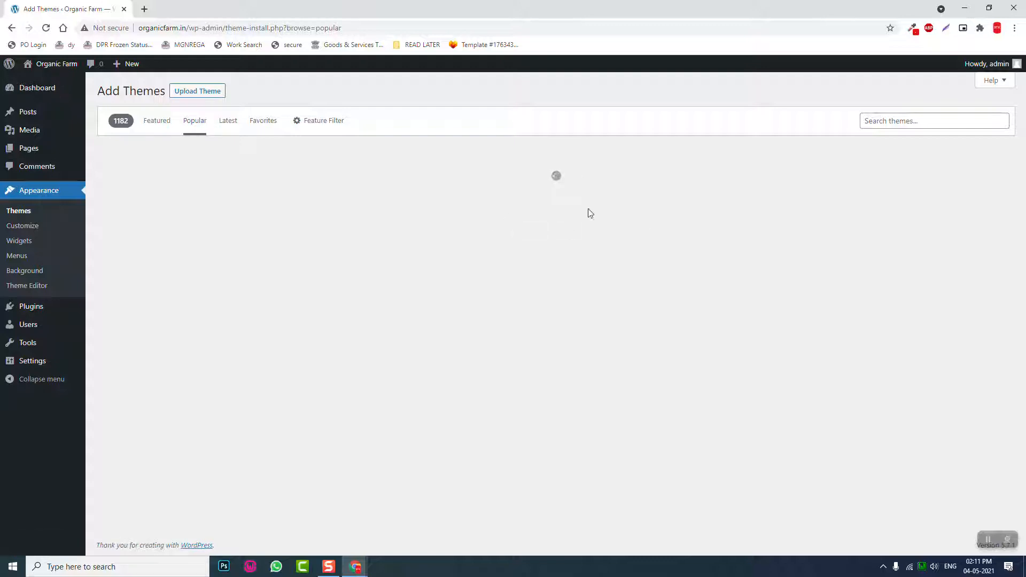
mouse_move(616, 203)
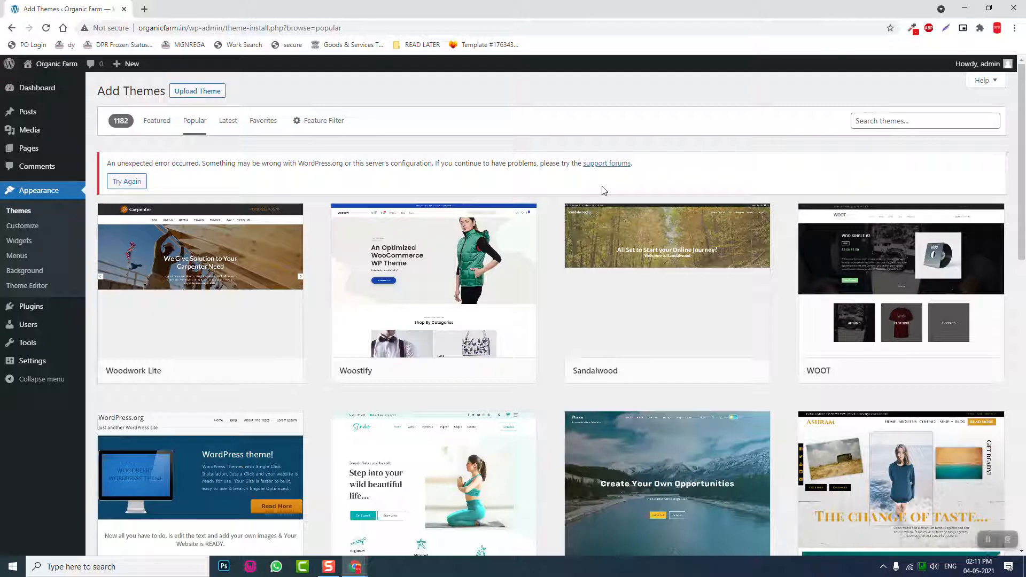
mouse_move(892, 107)
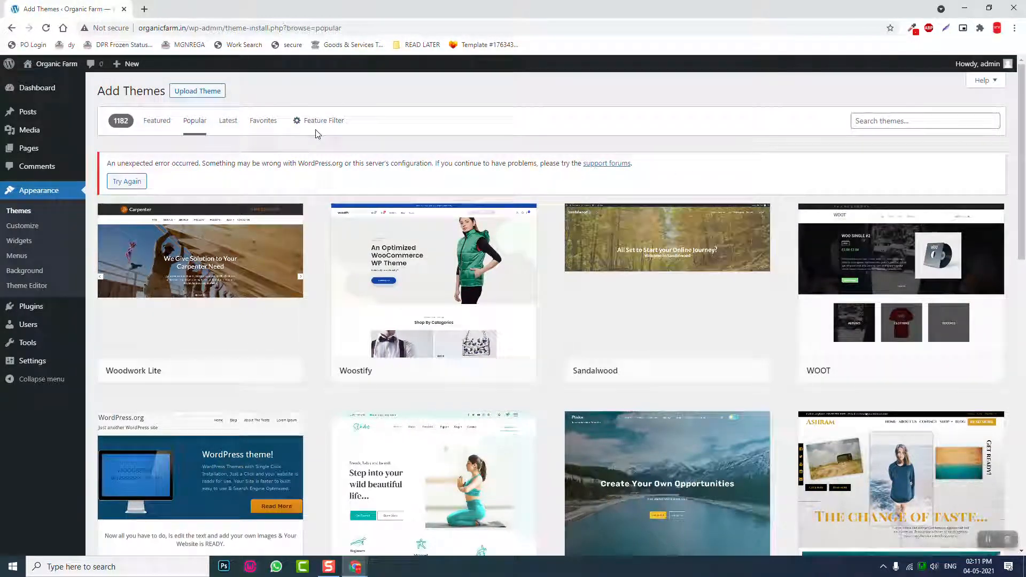
left_click(323, 120)
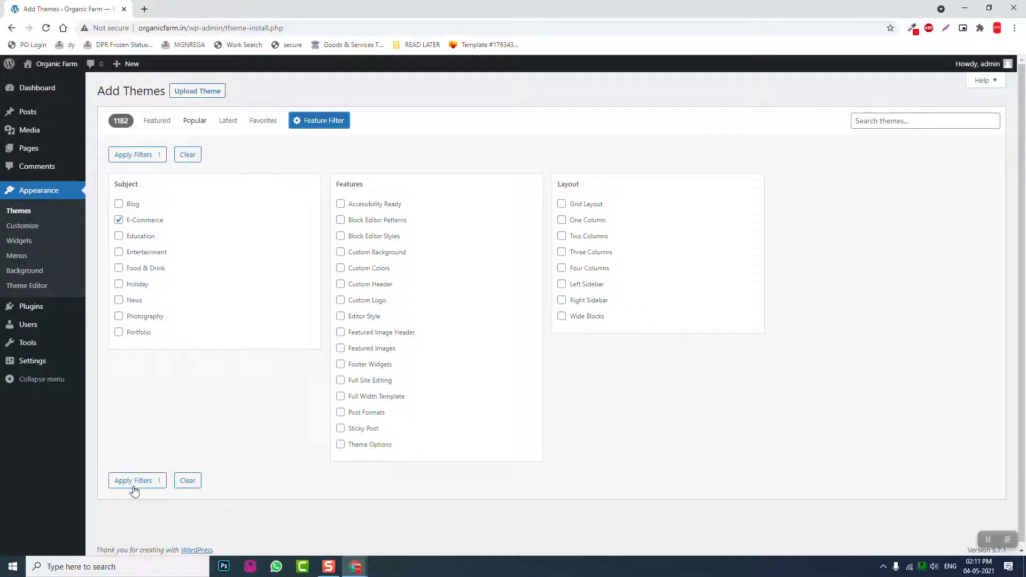
left_click(134, 481)
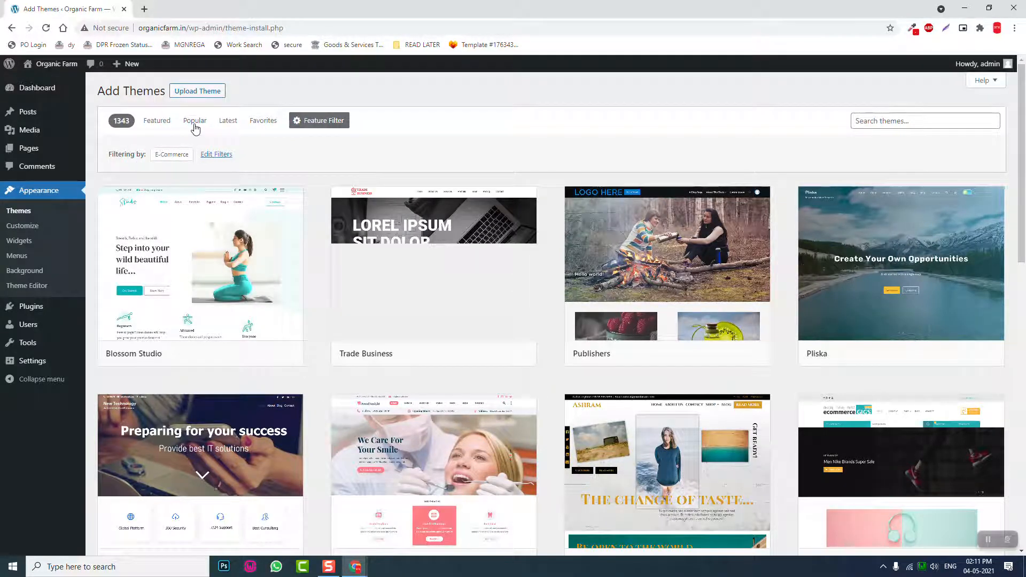
Show the unfiltered Popular themes and scroll through Astra, OceanWP, GeneratePress and Storefront
left_click(195, 121)
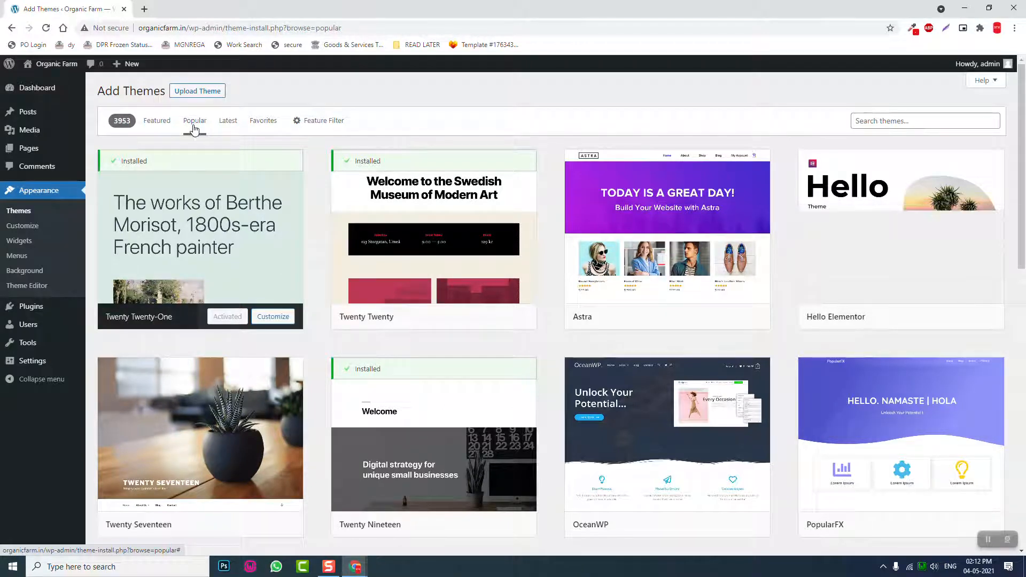
mouse_move(870, 201)
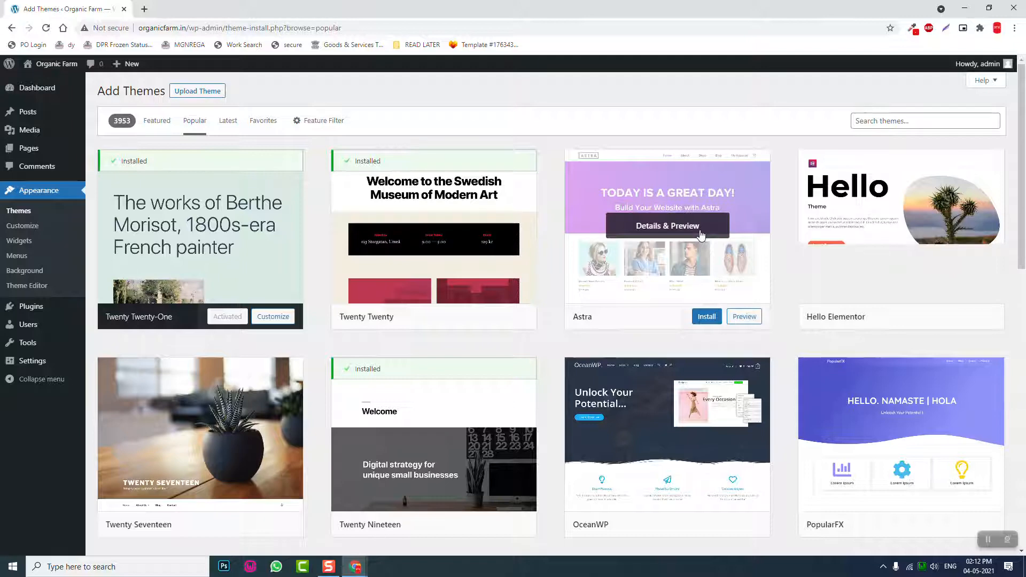
scroll("down", 3)
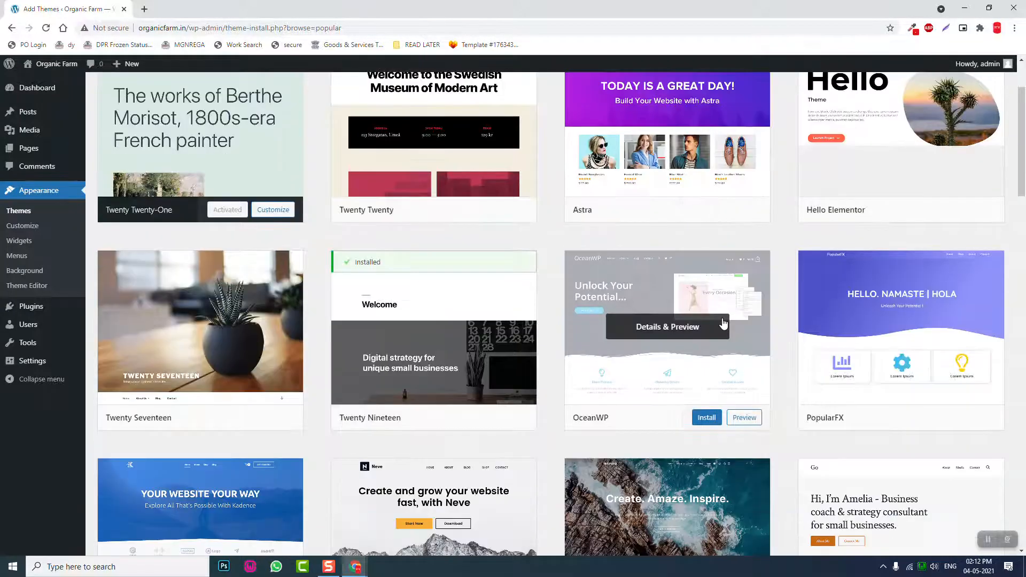
scroll("down", 3)
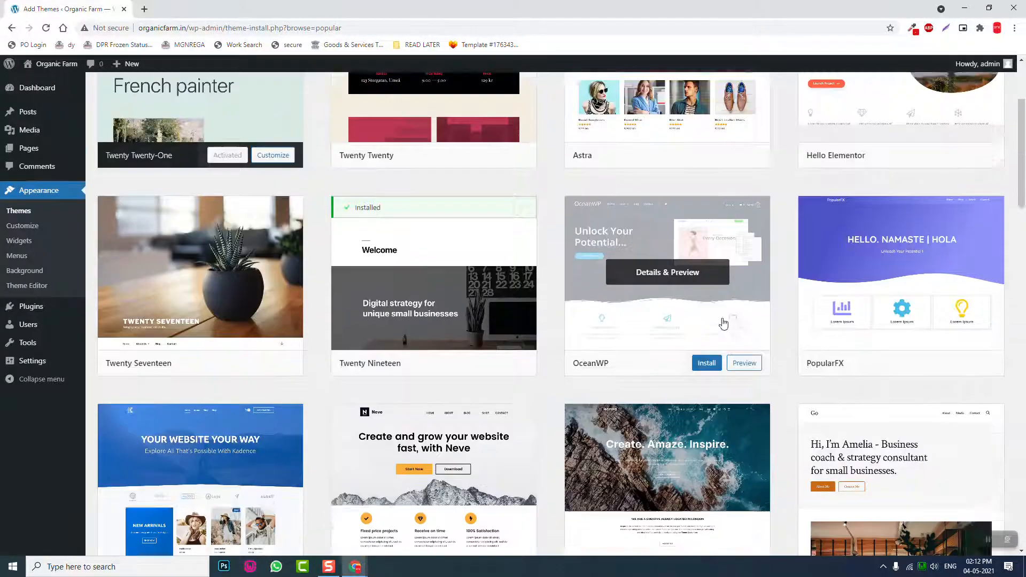
scroll("down", 3)
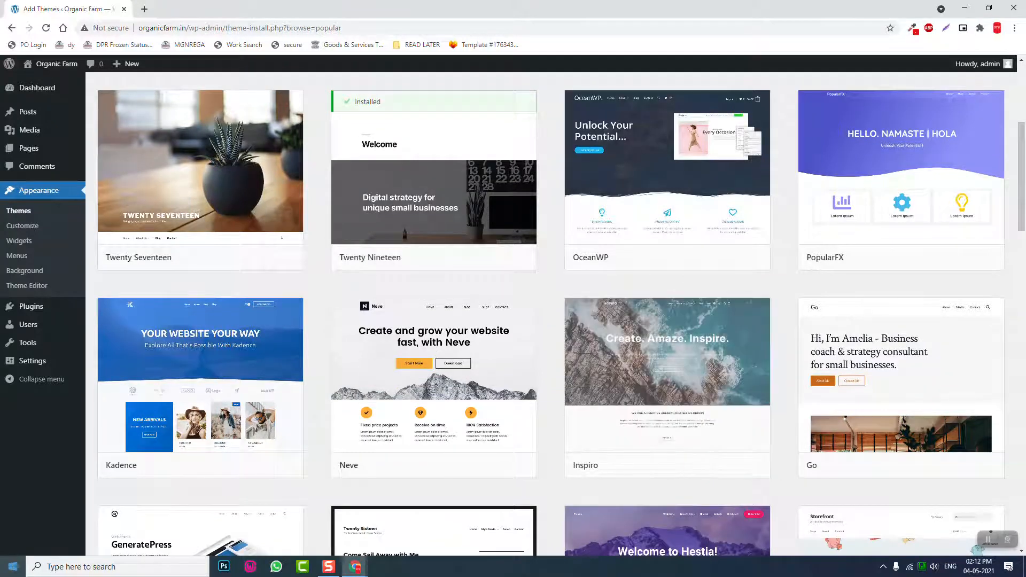
scroll("down", 3)
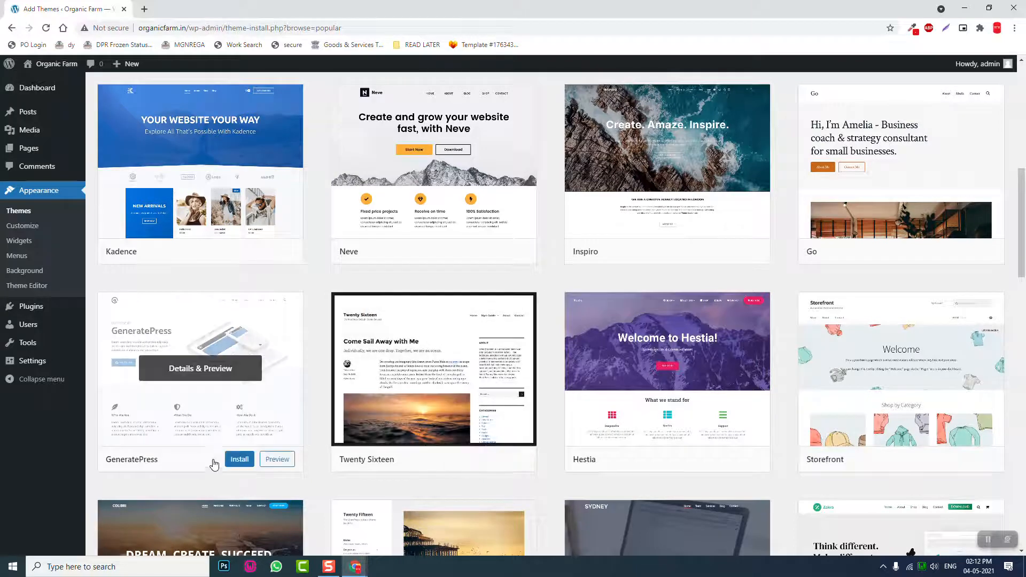
scroll("down", 3)
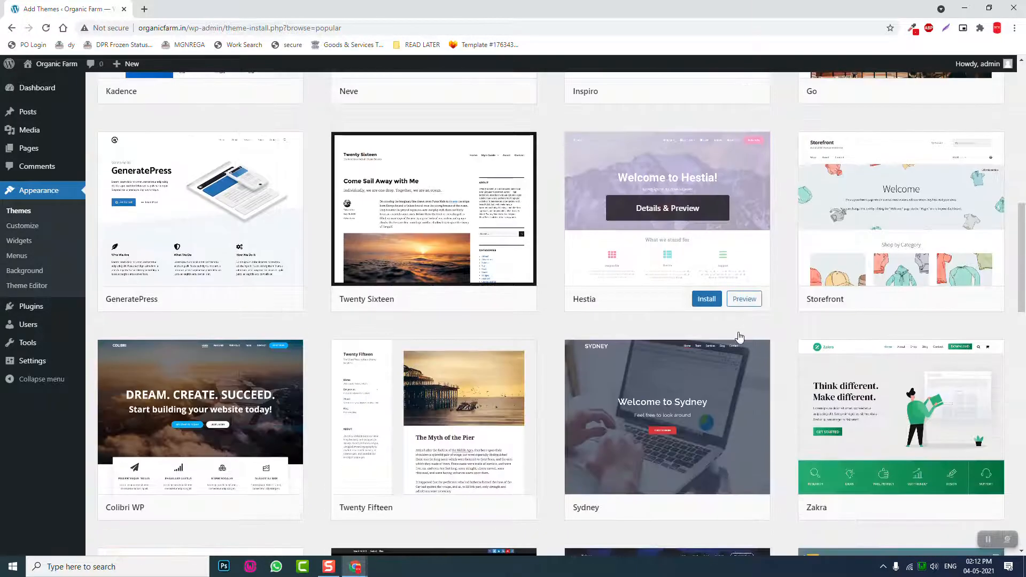
mouse_move(954, 182)
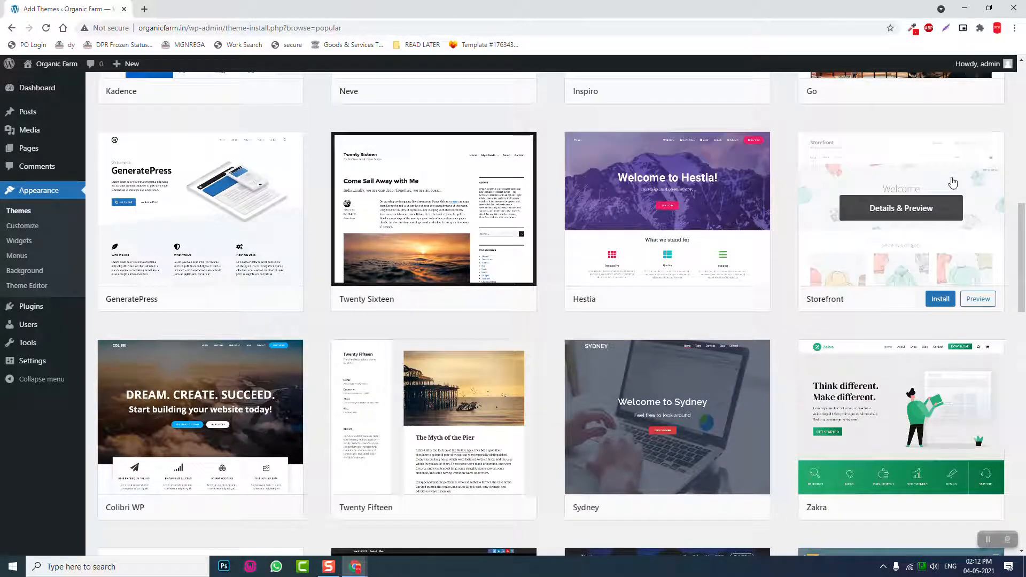
scroll("down", 3)
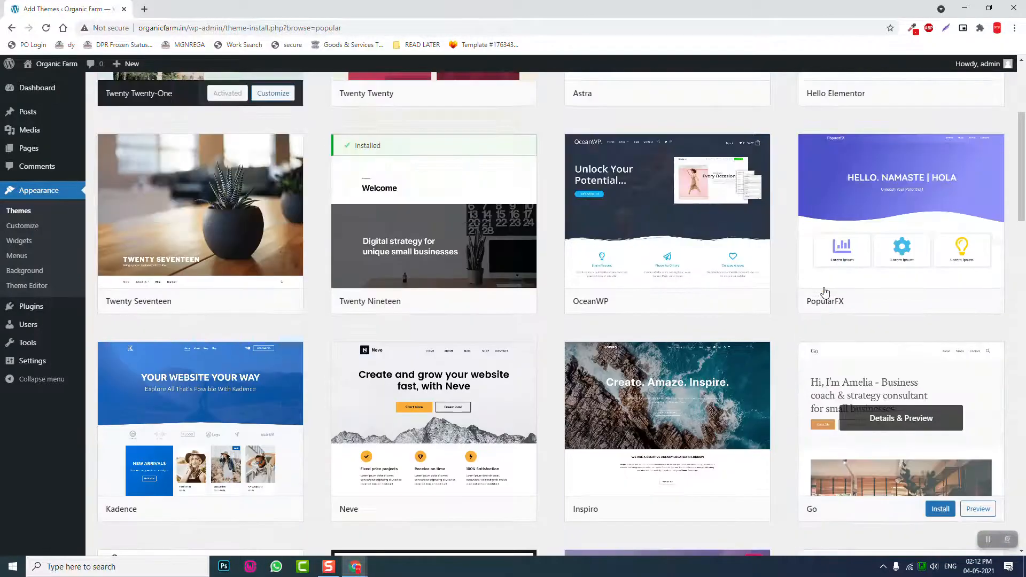
scroll("up", 3)
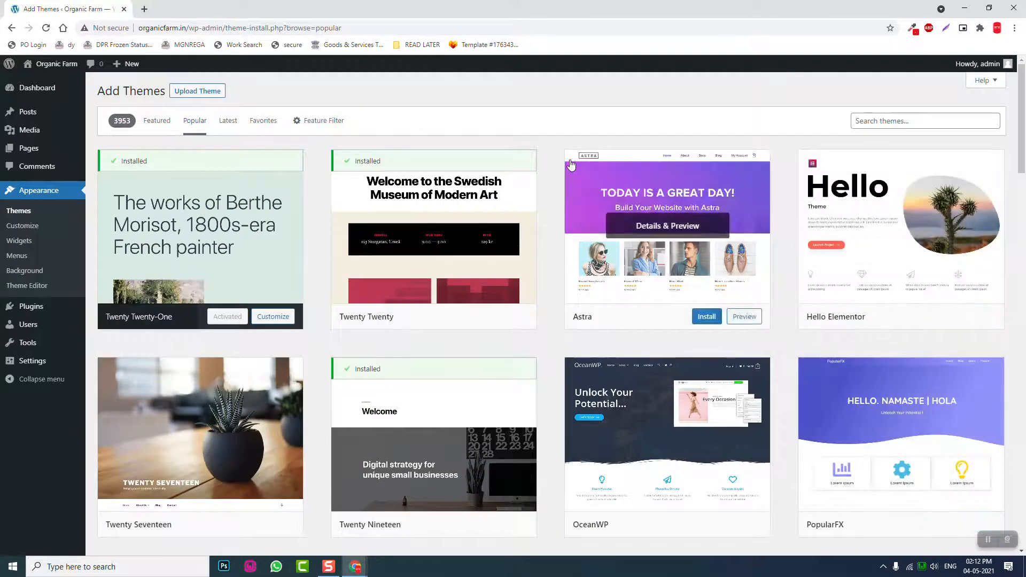
mouse_move(633, 366)
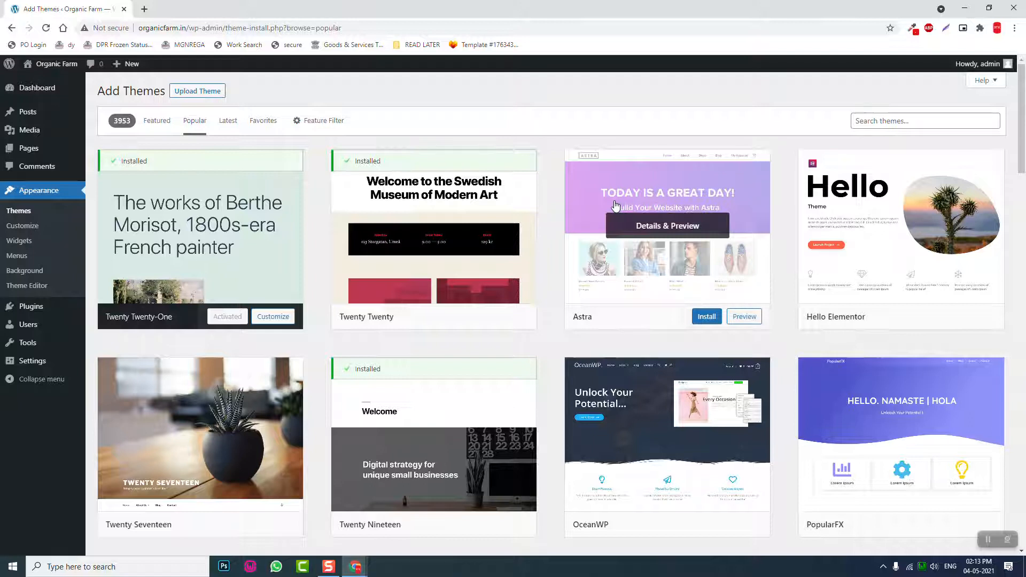
mouse_move(714, 199)
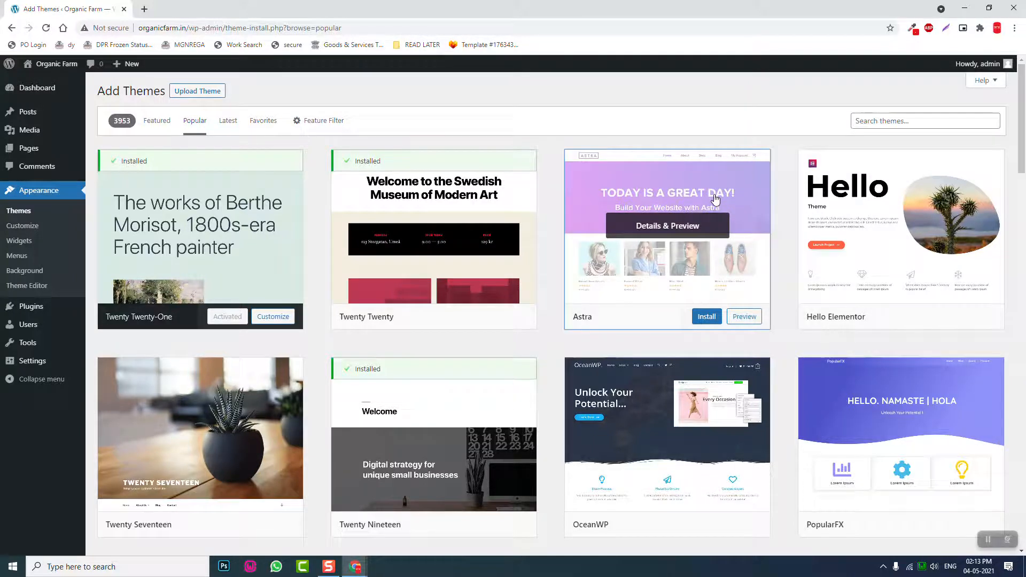
Open the Astra 3.4.1 theme preview, then close it back to Popular themes
left_click(666, 225)
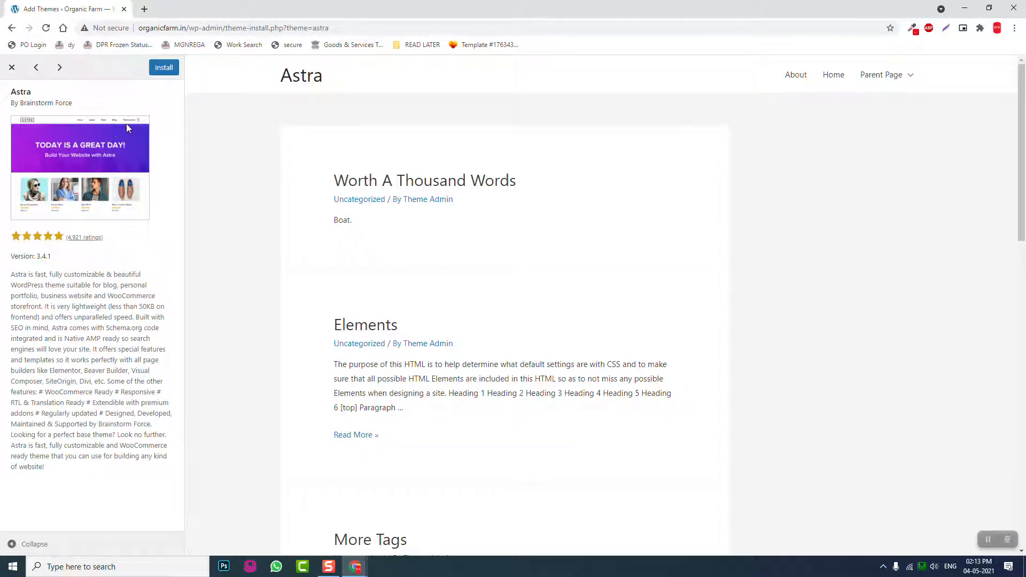
mouse_move(139, 128)
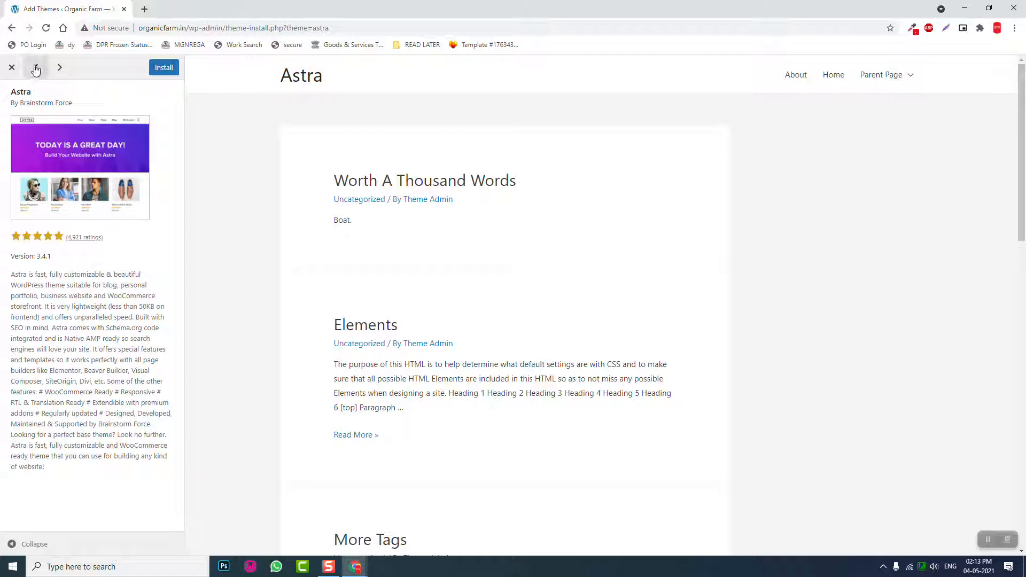
left_click(11, 68)
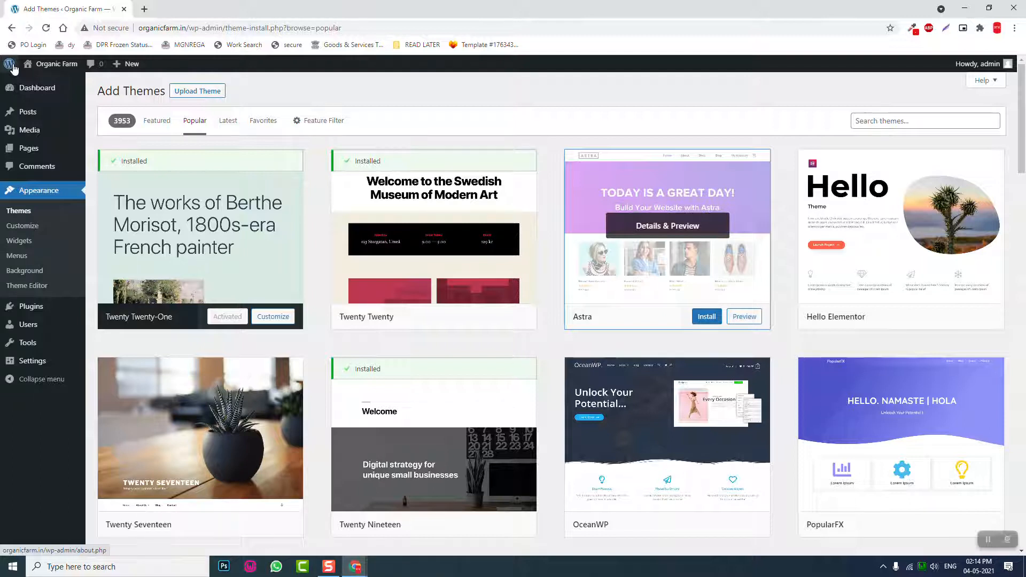
scroll("down", 3)
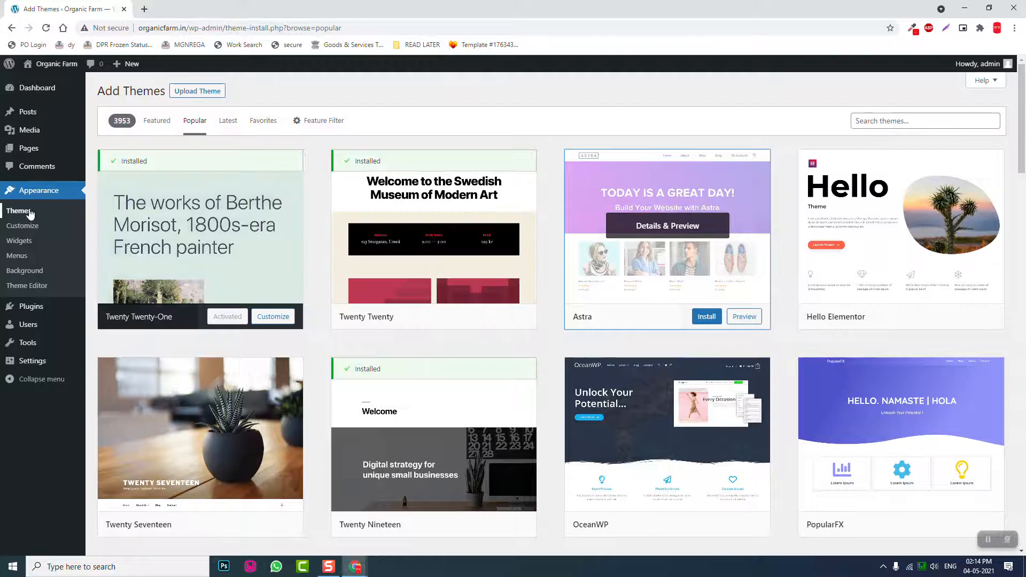
From installed themes, delete Twenty Nineteen and then Twenty Twenty, confirming each
left_click(18, 211)
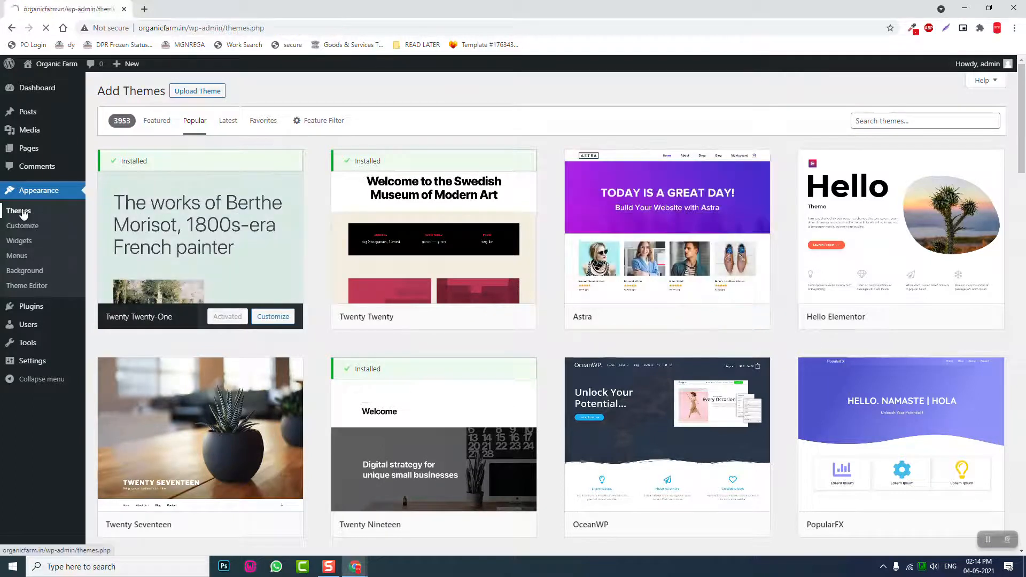
left_click(434, 447)
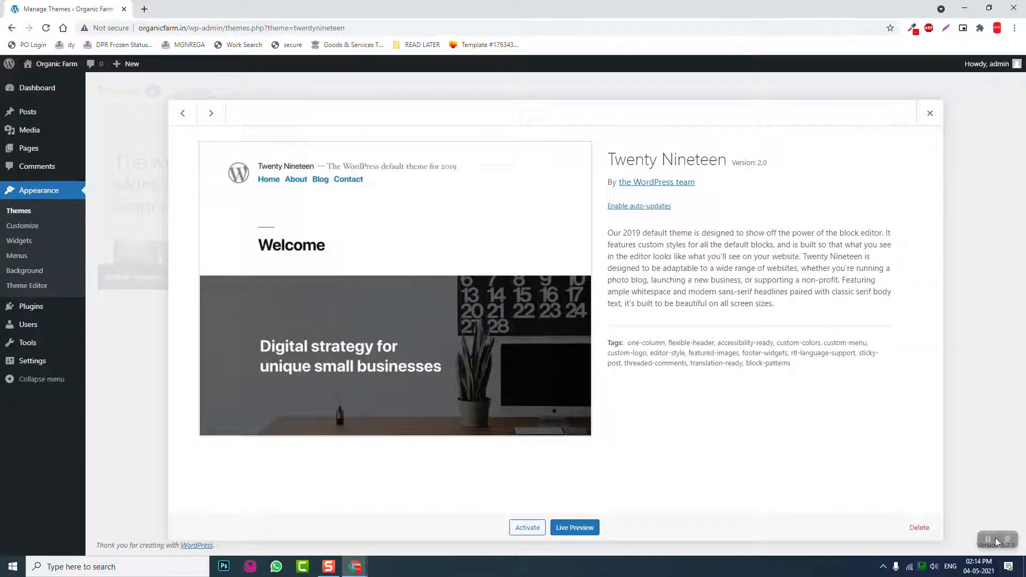
left_click(919, 528)
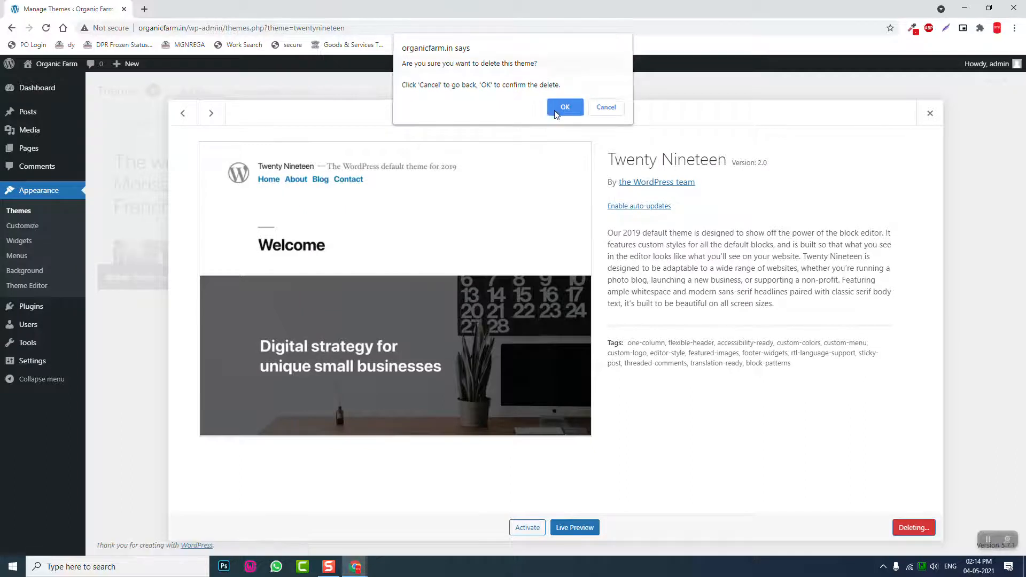
left_click(565, 107)
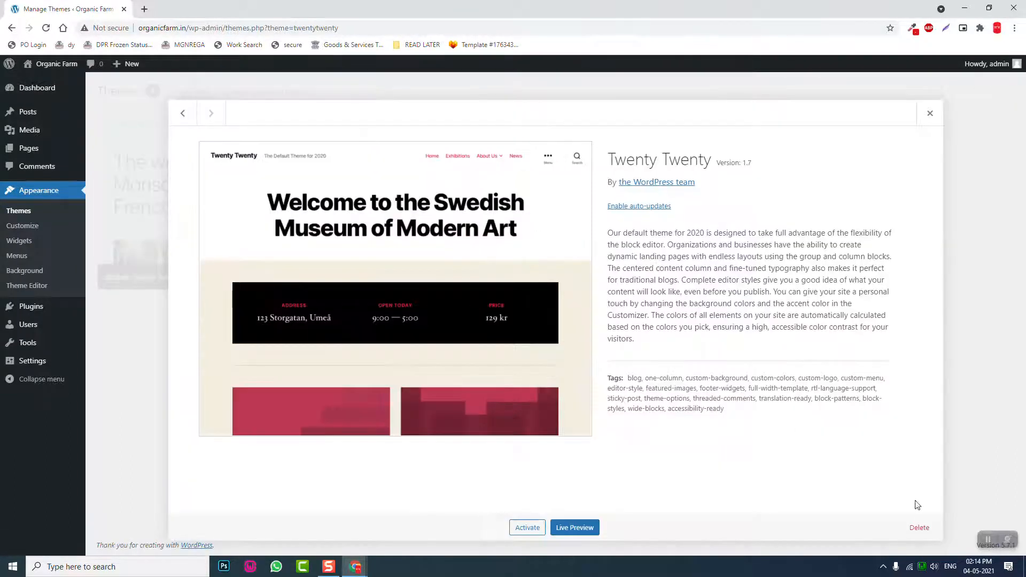
left_click(919, 528)
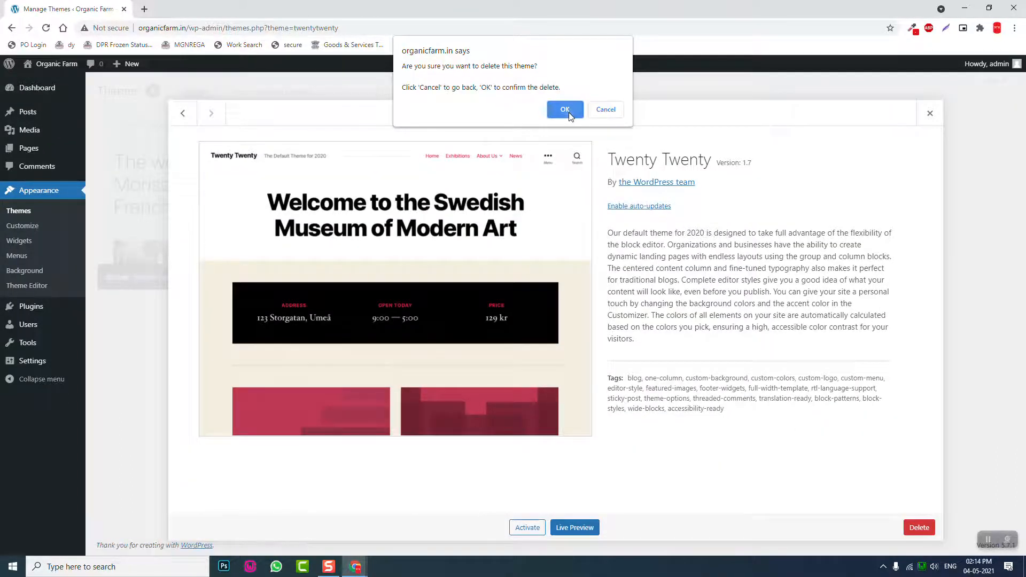
left_click(564, 109)
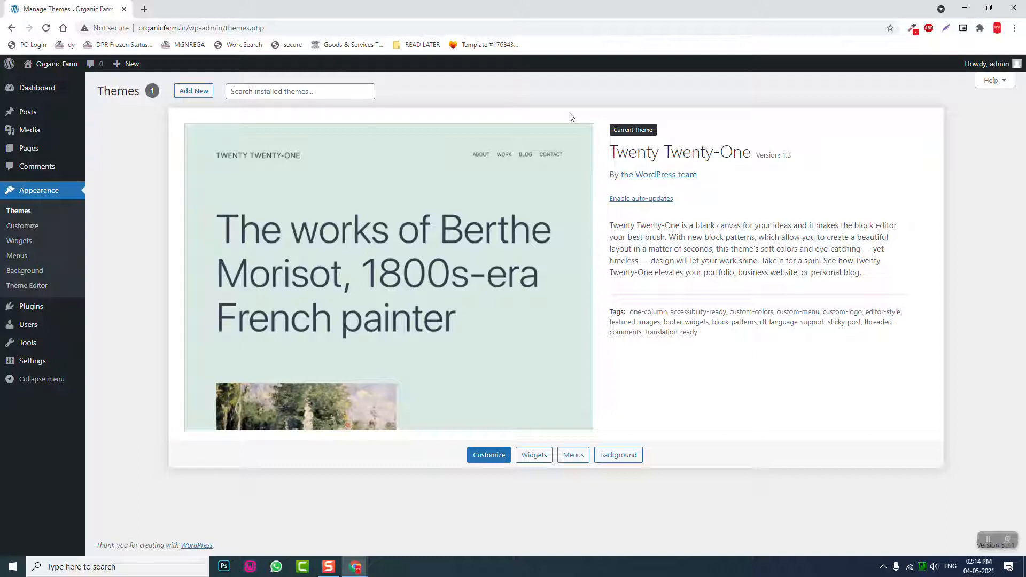
mouse_move(567, 126)
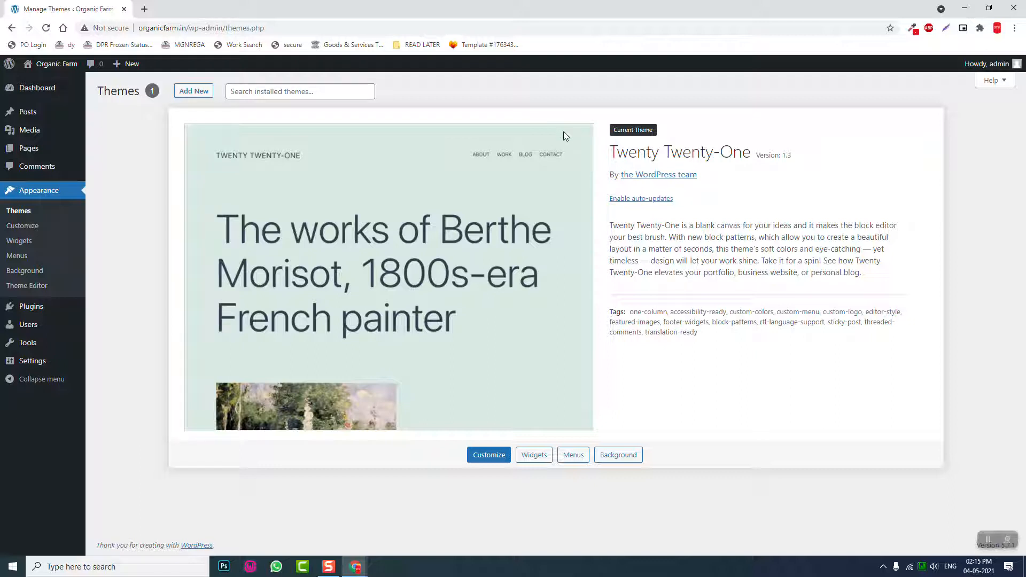
mouse_move(32, 306)
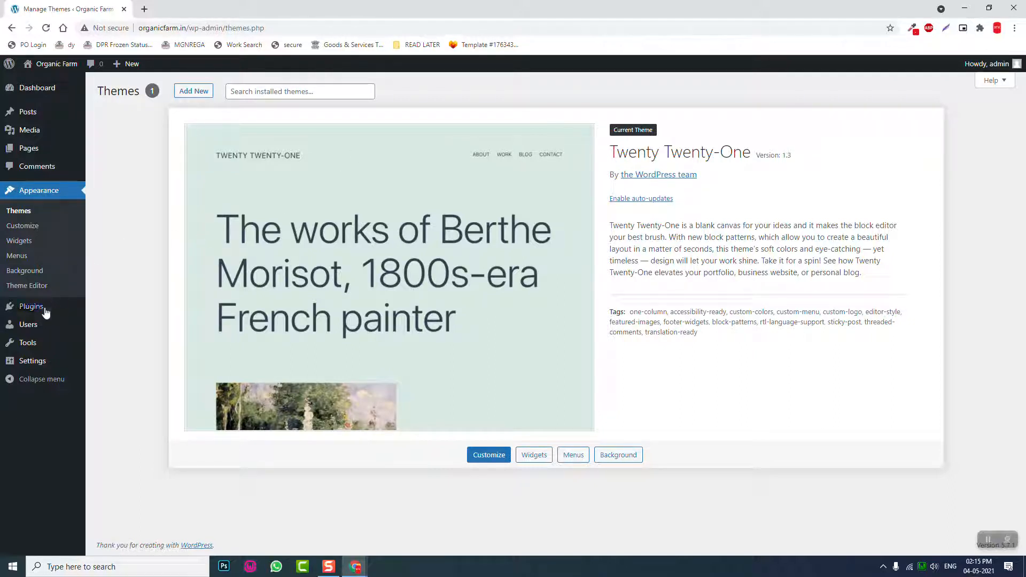
mouse_move(26, 285)
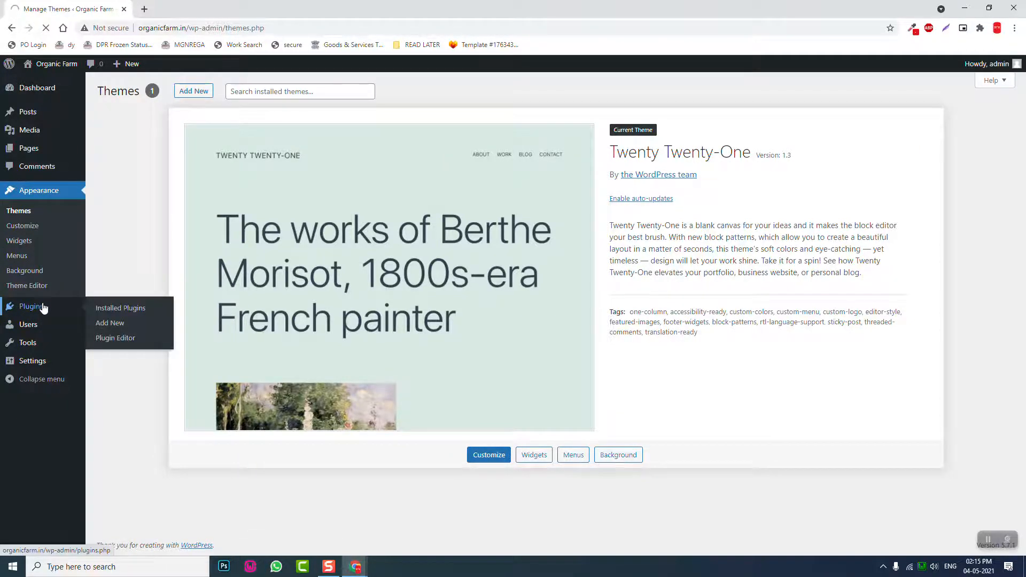
Bulk-delete Akismet Anti-Spam and Hello Dolly, then go to Add New plugins
left_click(120, 308)
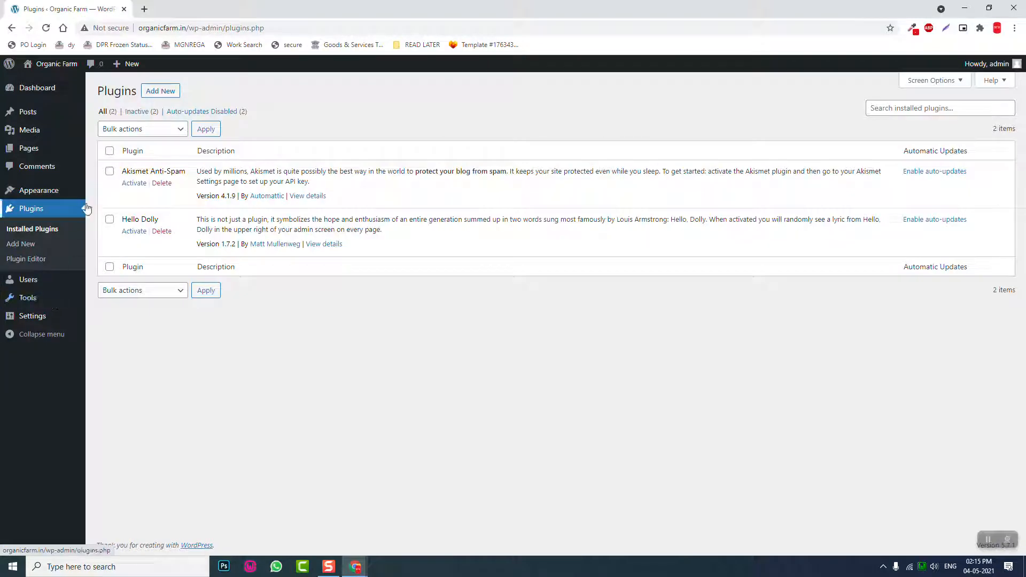
left_click(142, 128)
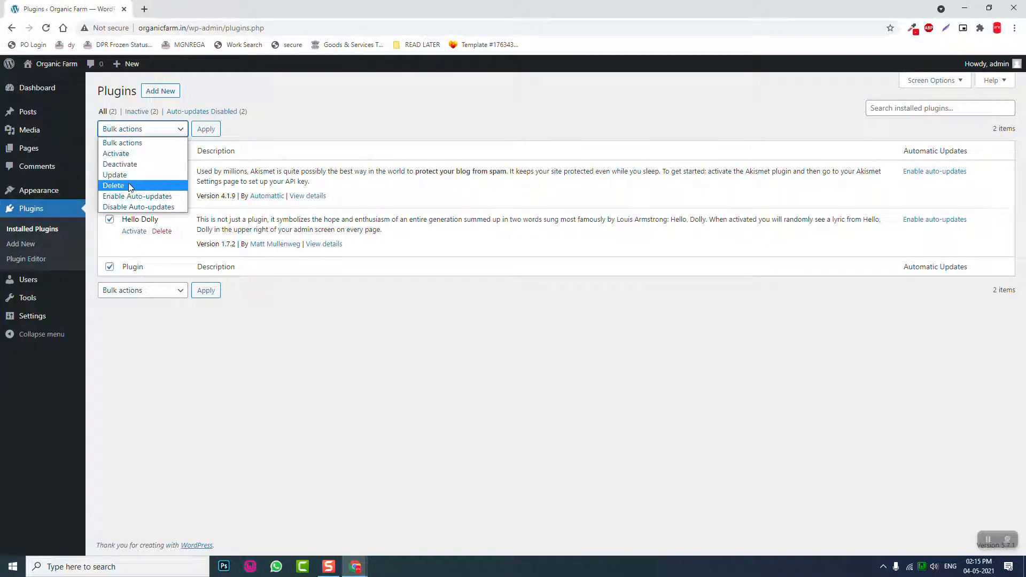
left_click(205, 128)
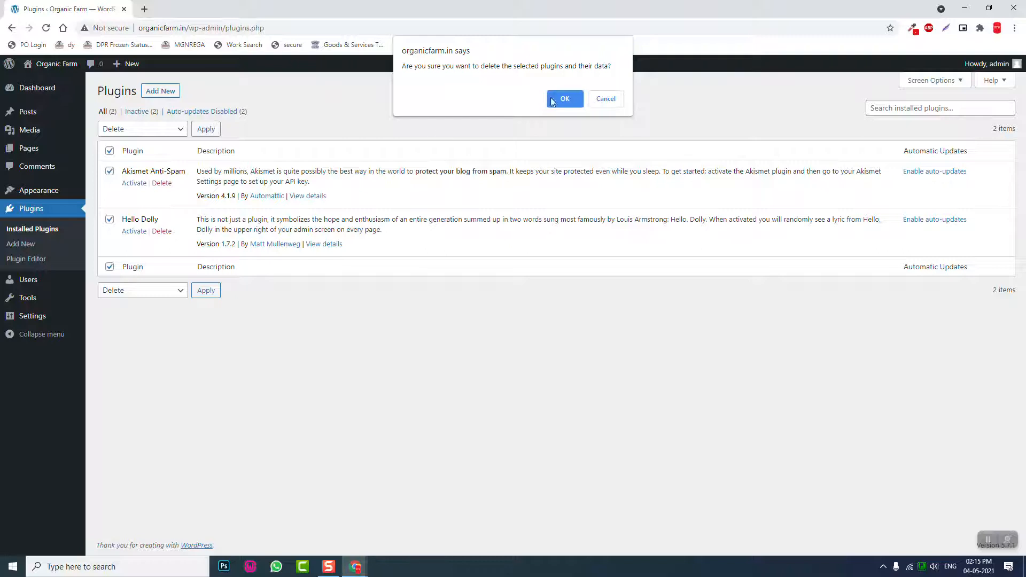
left_click(565, 99)
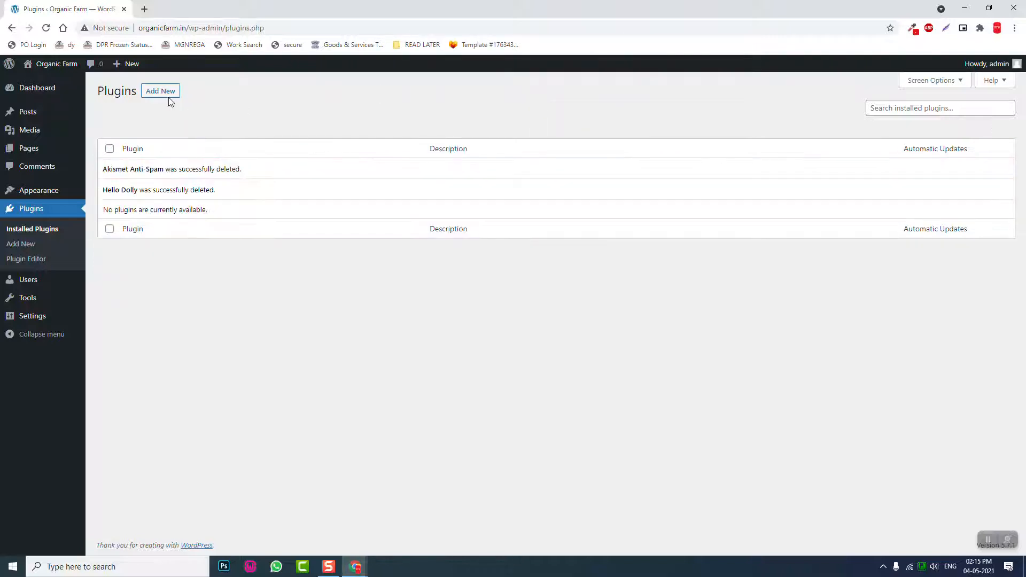
left_click(160, 90)
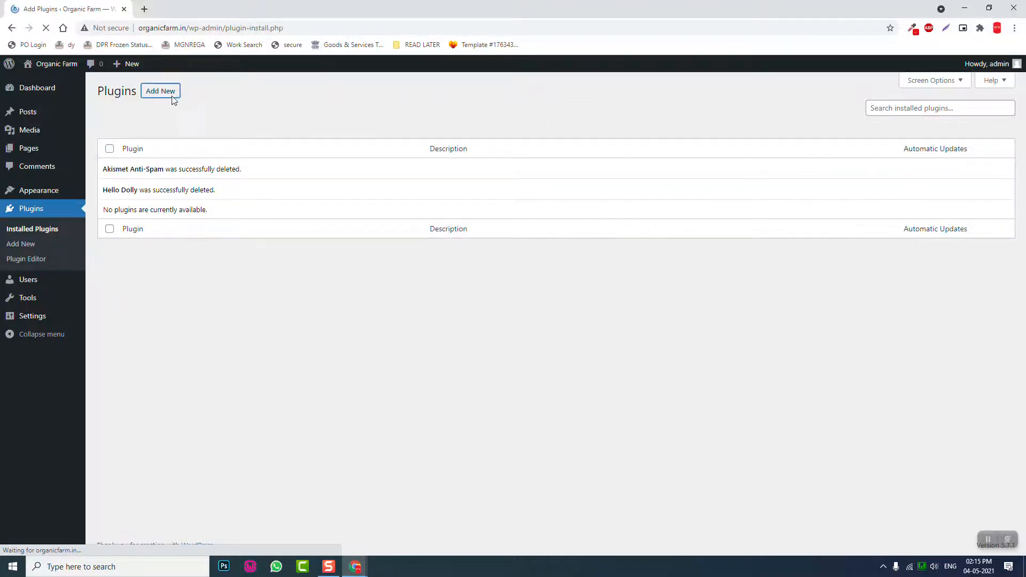
left_click(160, 90)
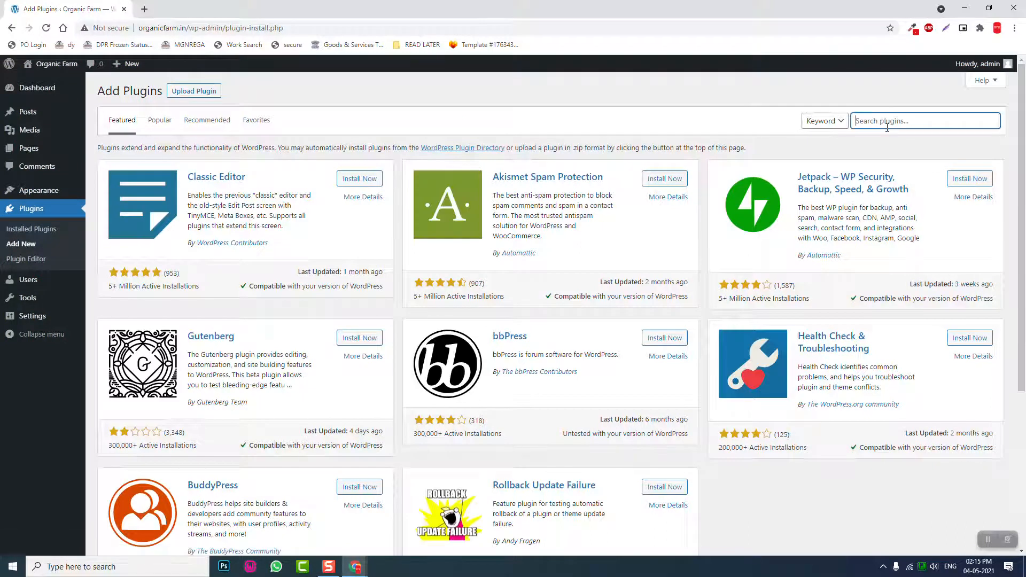
type("elementor")
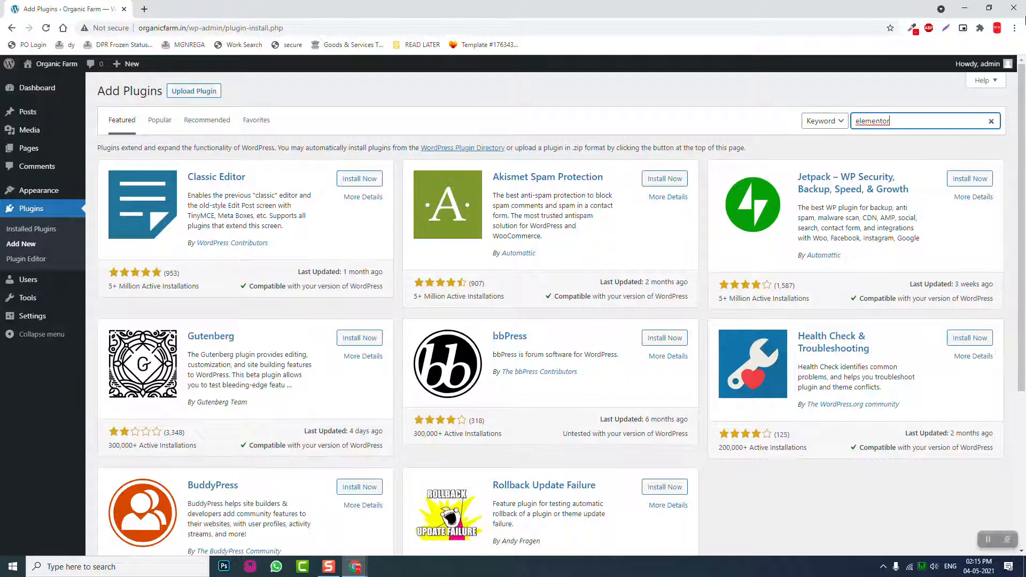
key("Enter")
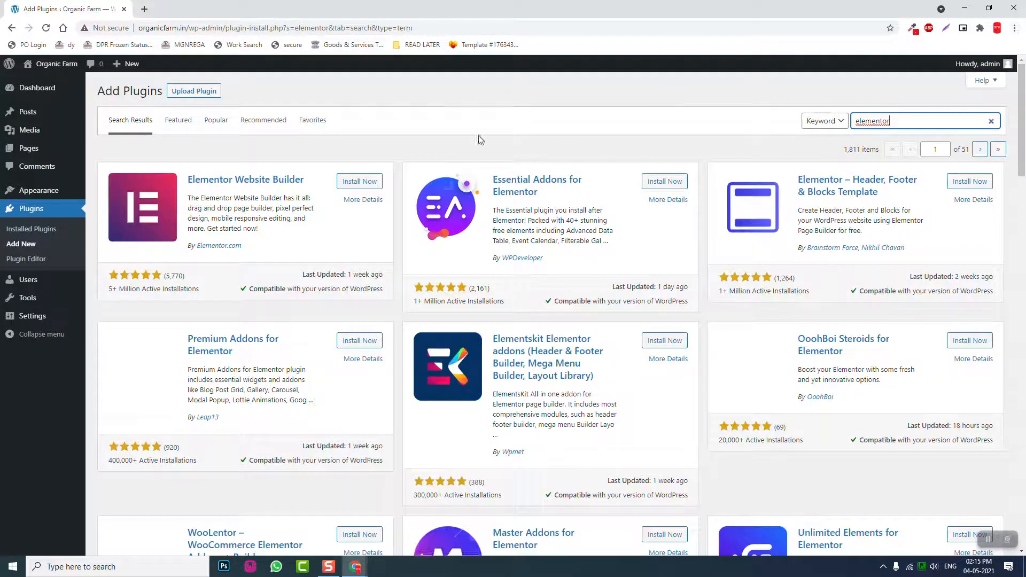
left_click(358, 182)
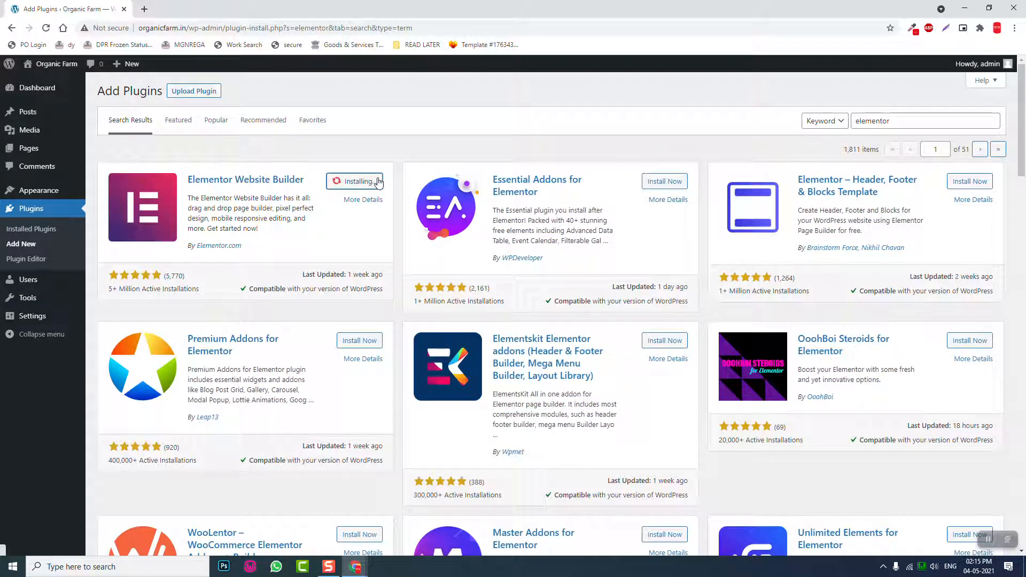
left_click(969, 181)
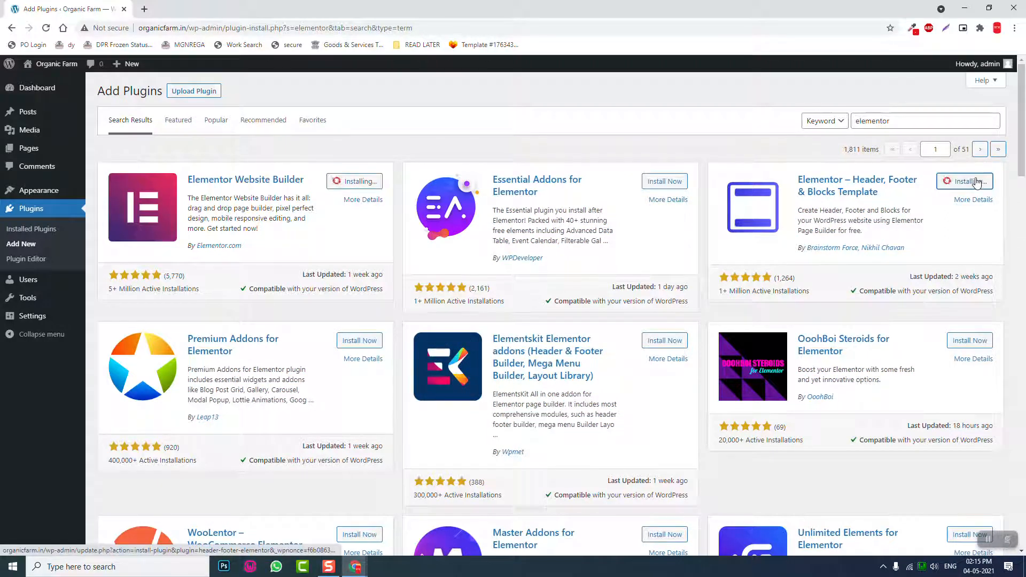
left_click(965, 181)
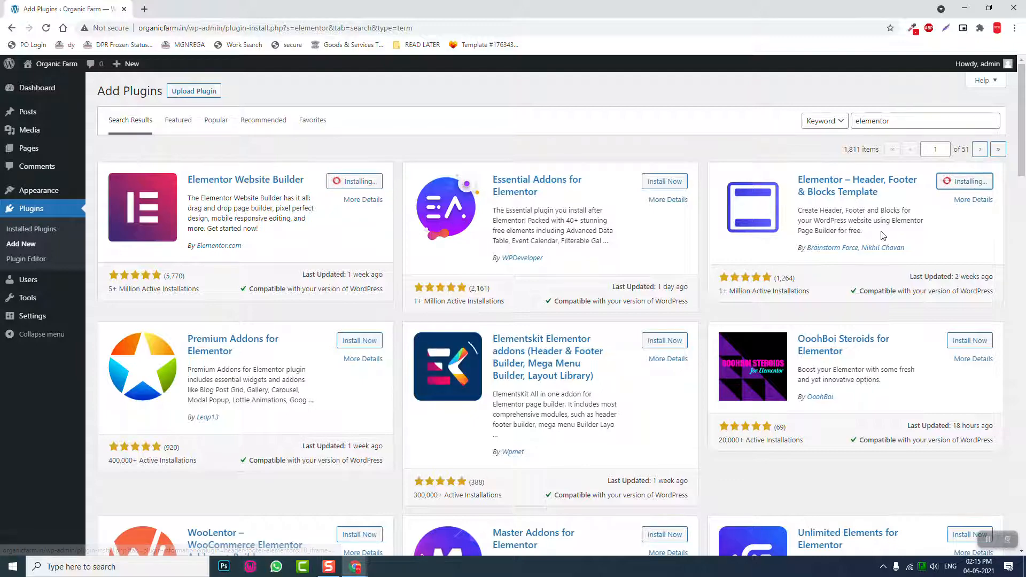
scroll("down", 3)
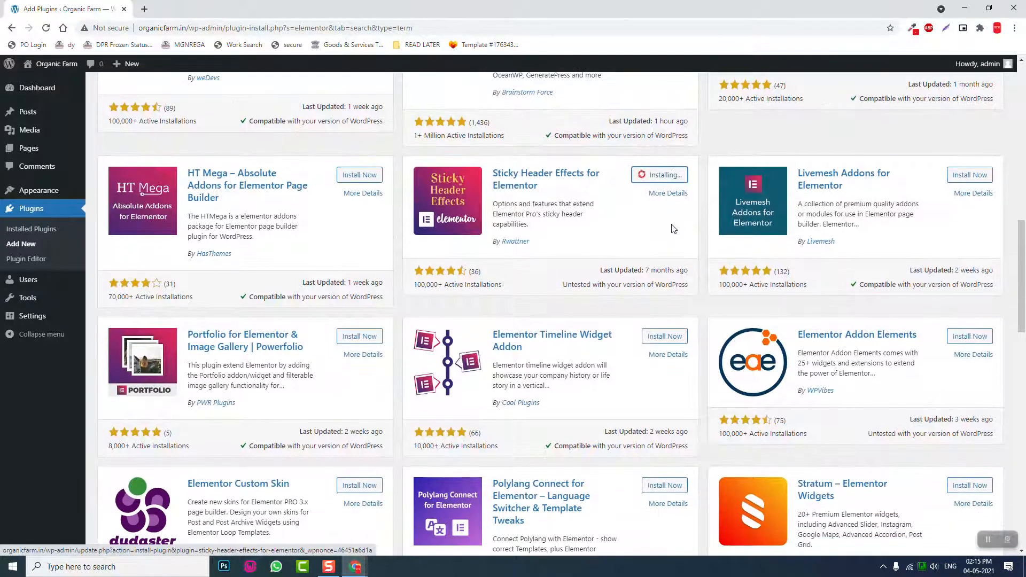
scroll("down", 3)
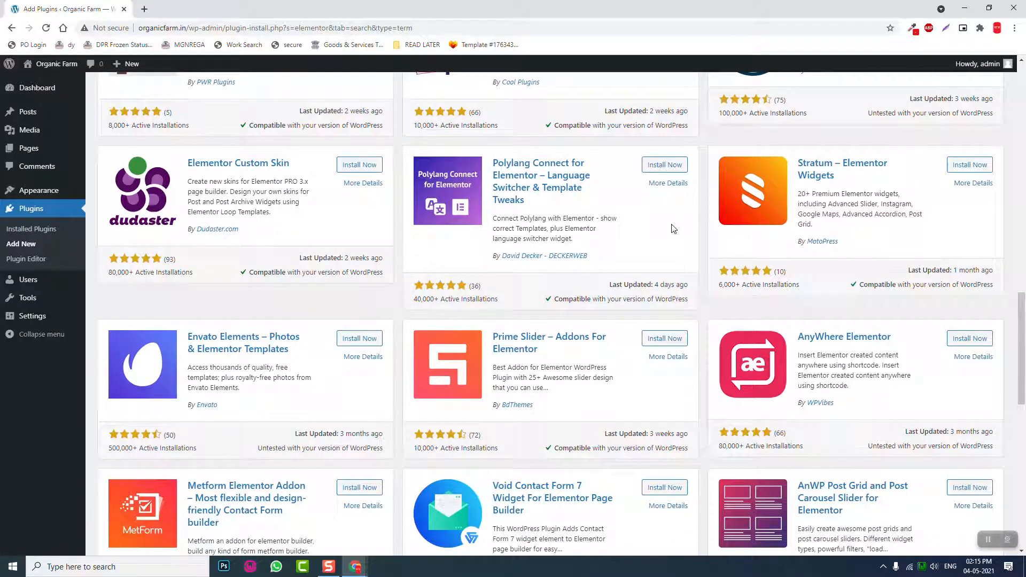
scroll("down", 3)
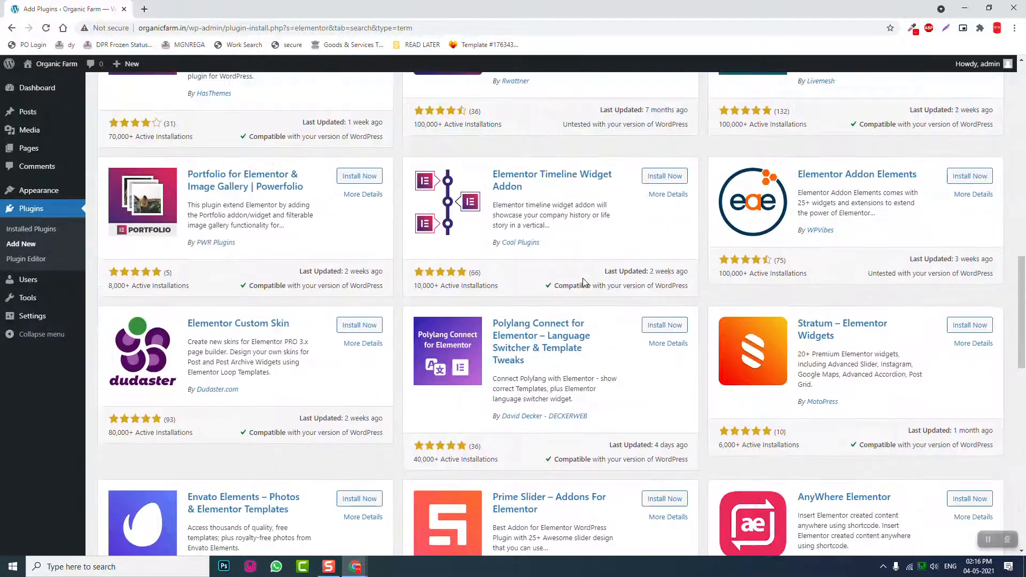
scroll("down", 3)
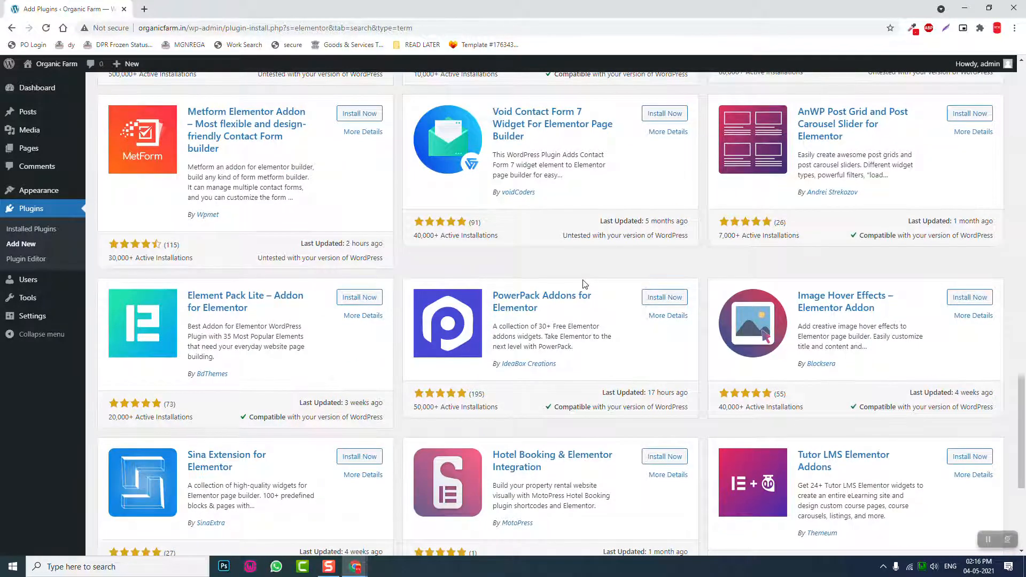
scroll("down", 3)
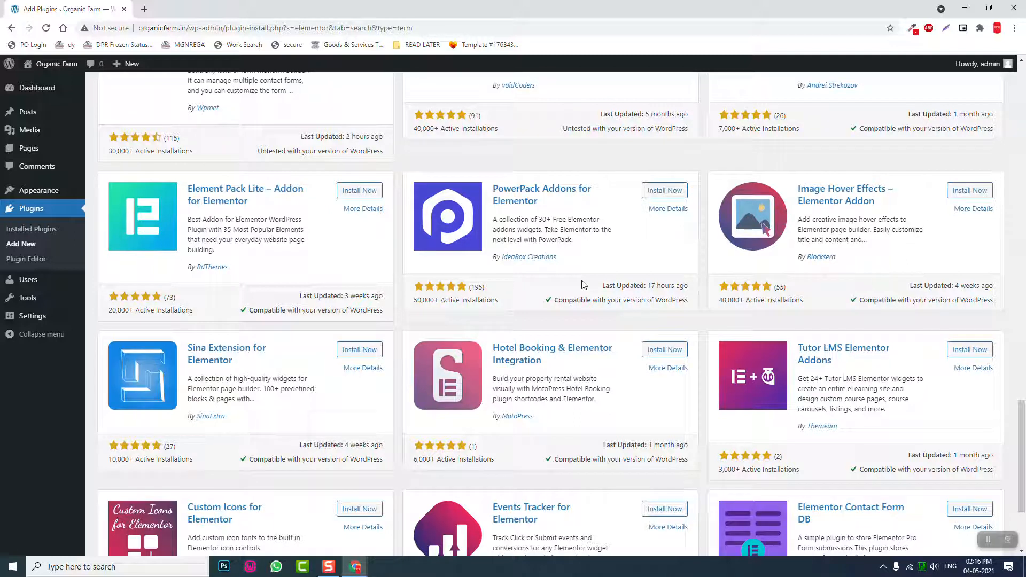
scroll("down", 3)
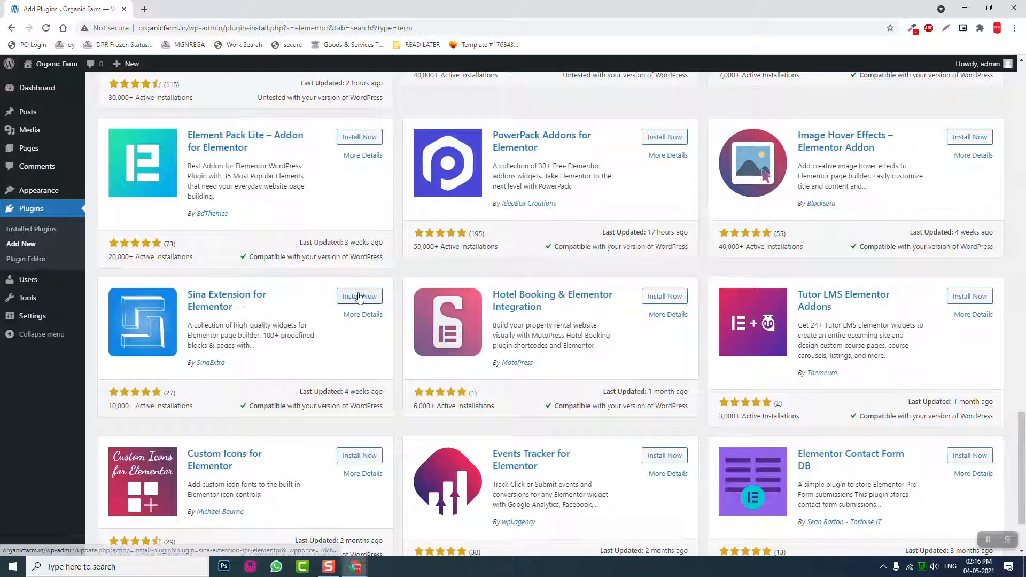
Install Sina Extension for Elementor and scroll the plugin results while it installs
left_click(358, 296)
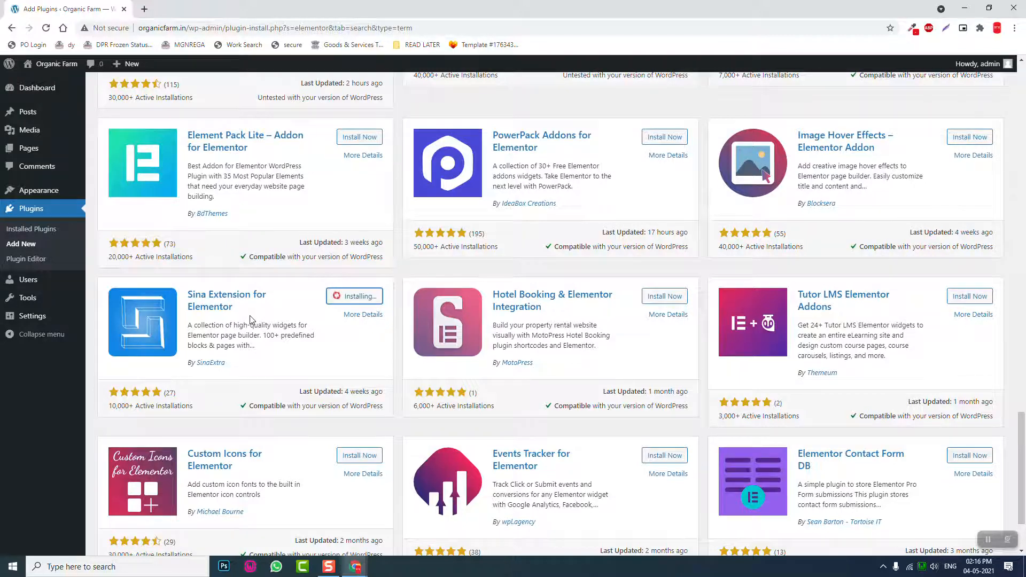
scroll("down", 3)
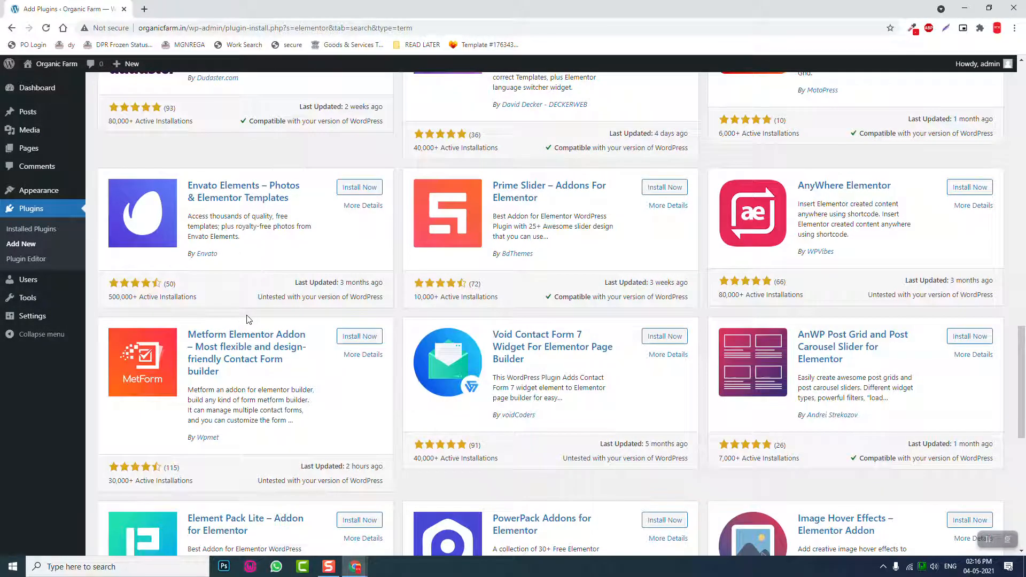
scroll("down", 3)
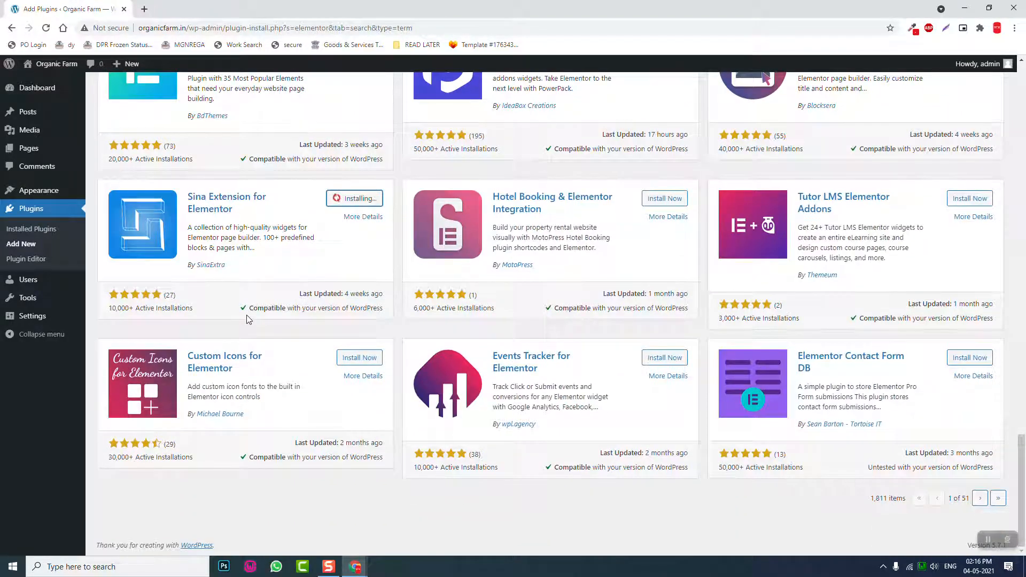
scroll("down", 3)
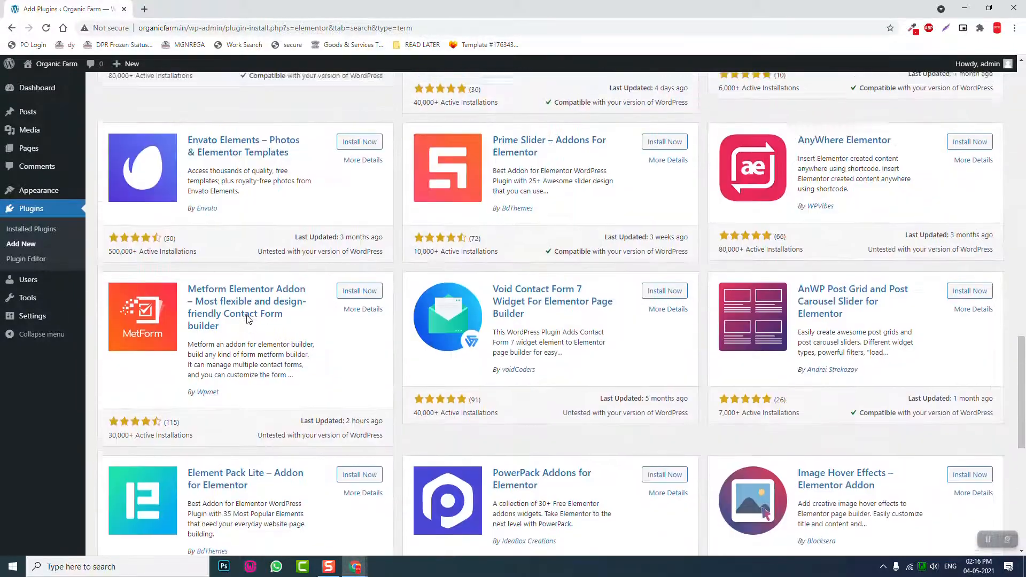
scroll("down", 3)
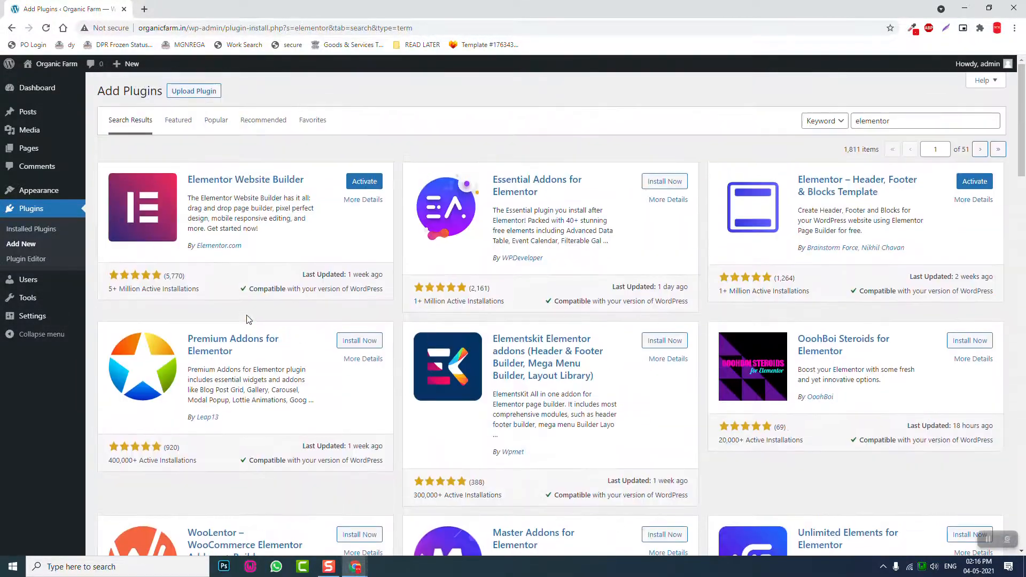
scroll("down", 3)
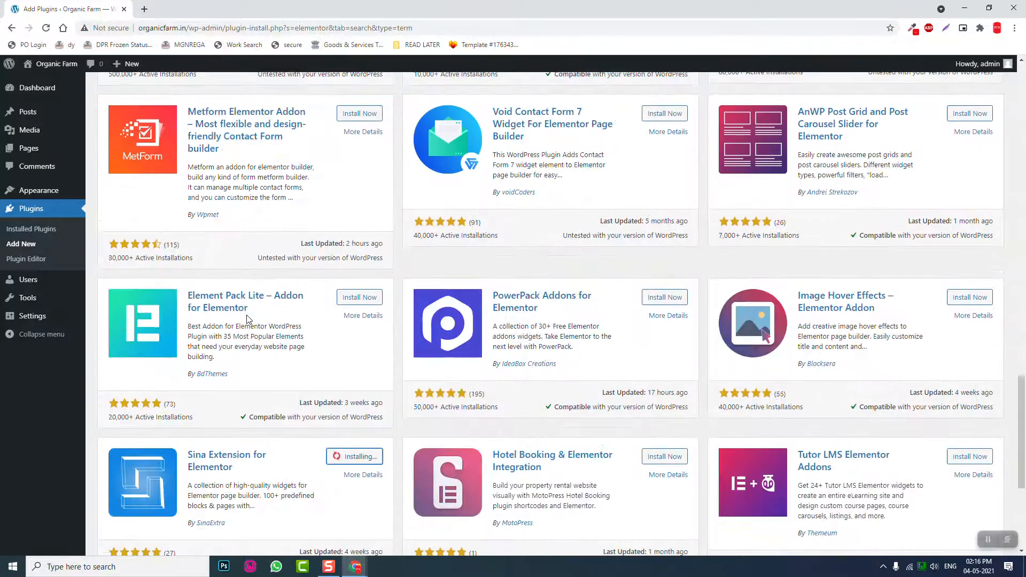
scroll("down", 3)
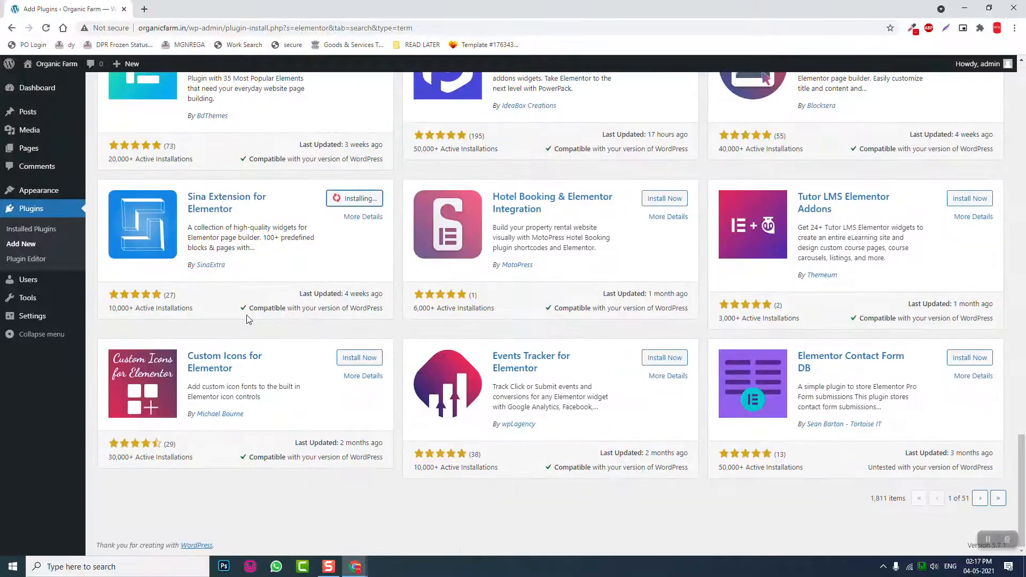
scroll("down", 3)
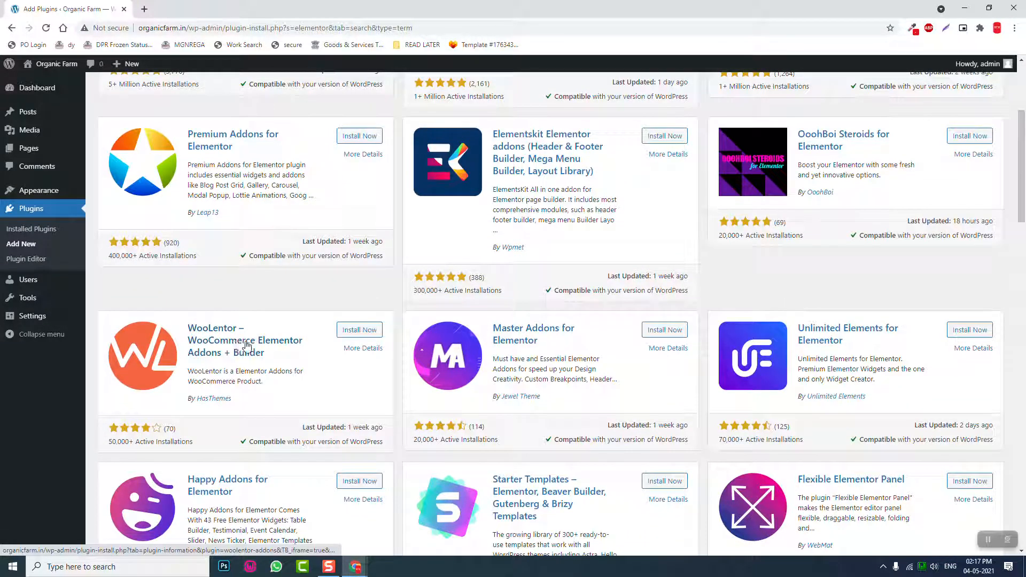
Start installing WooLentor – WooCommerce Elementor Addons + Builder
left_click(359, 330)
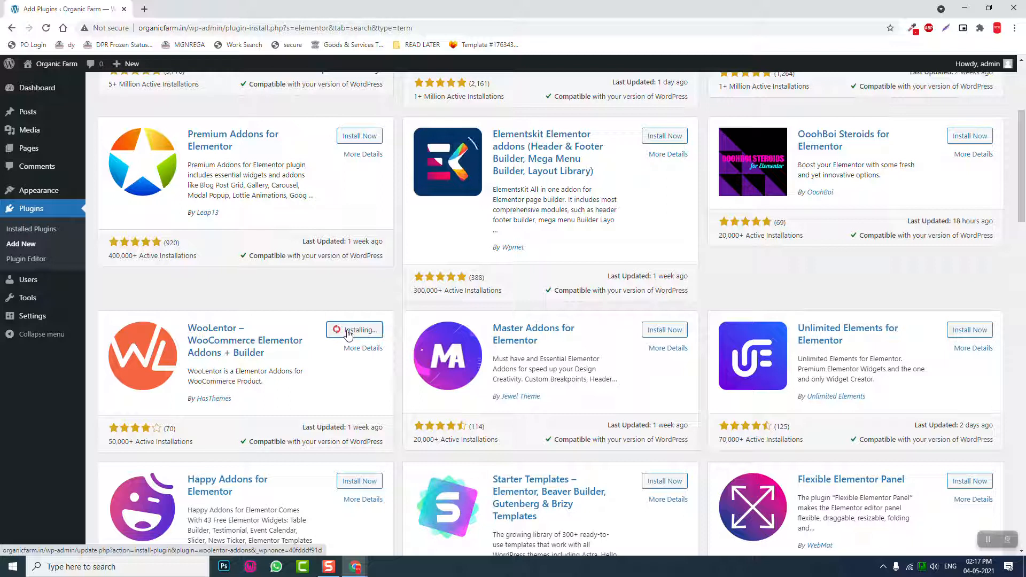
mouse_move(260, 327)
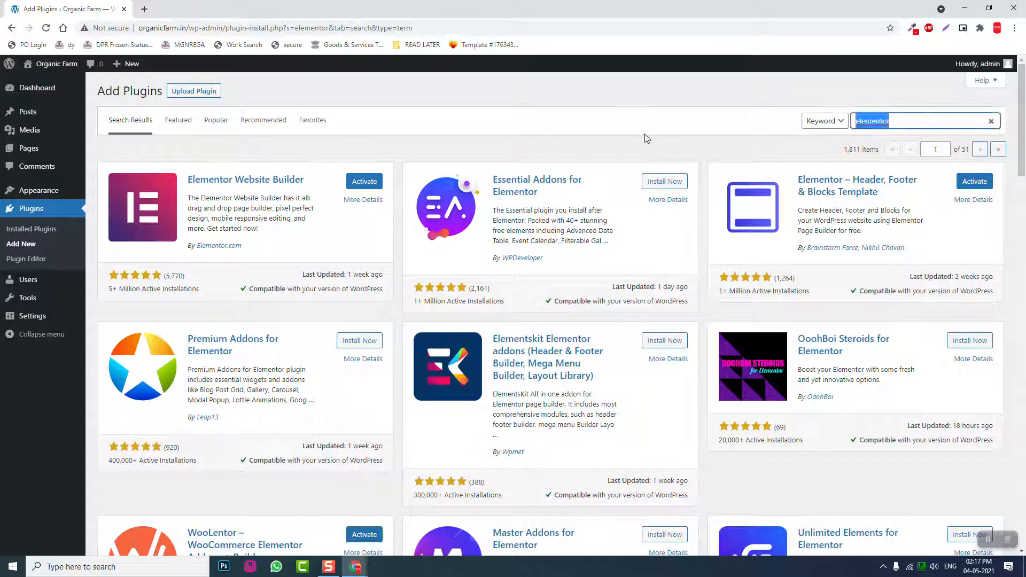
Search plugins for 'woo' and install WooCommerce from the 2,089 results
type("wooc")
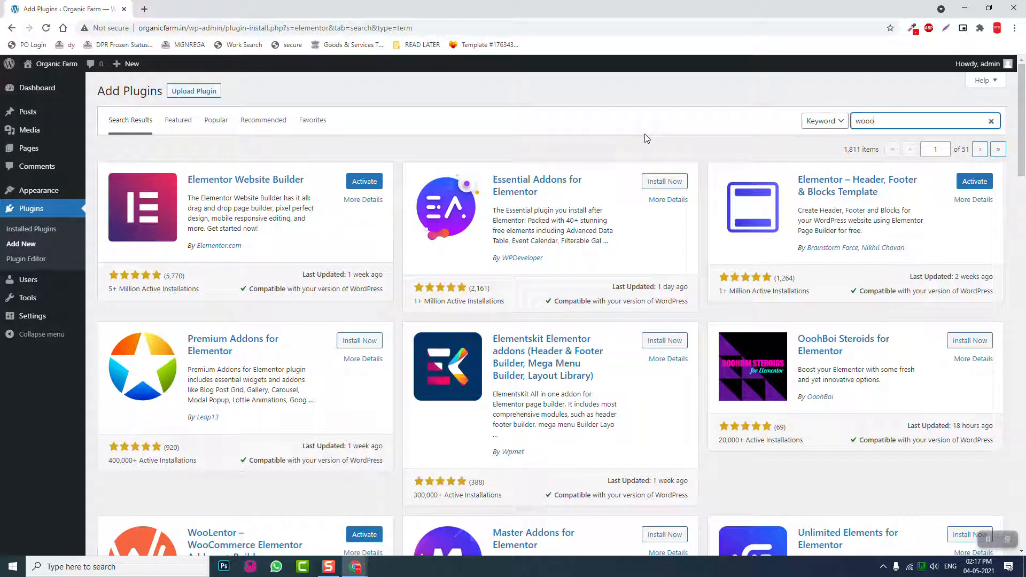
key("backspace")
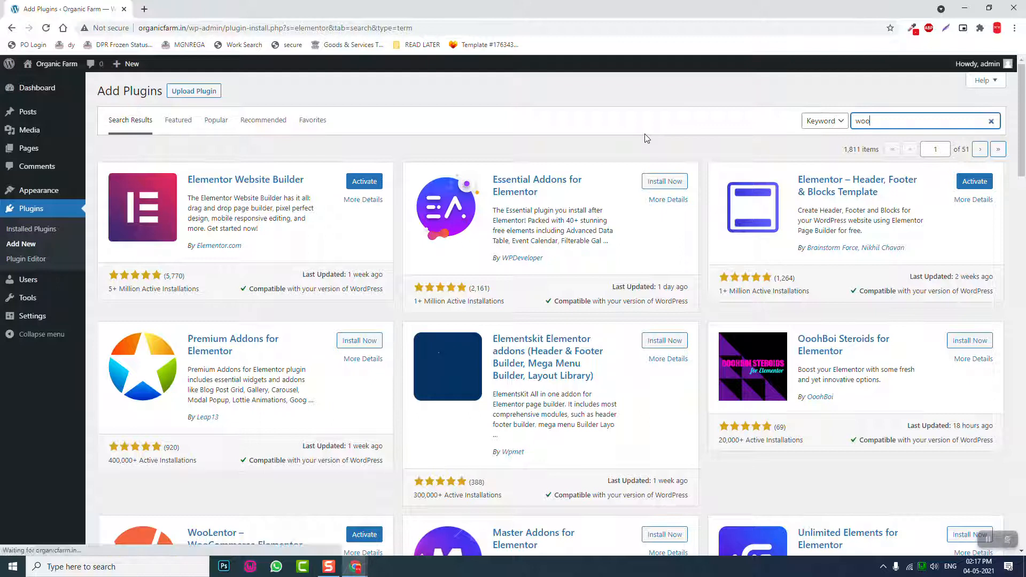
key("enter")
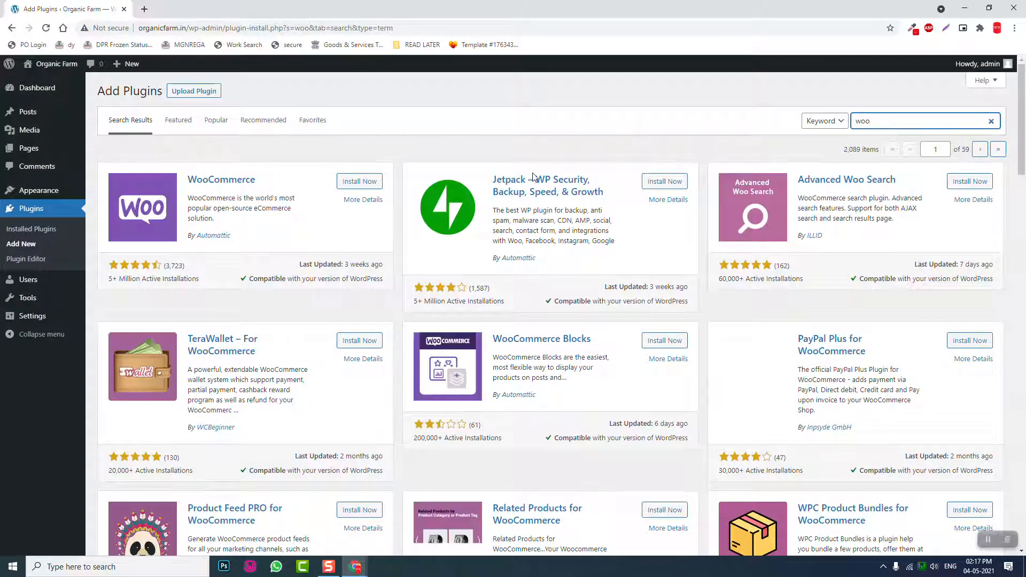
left_click(358, 181)
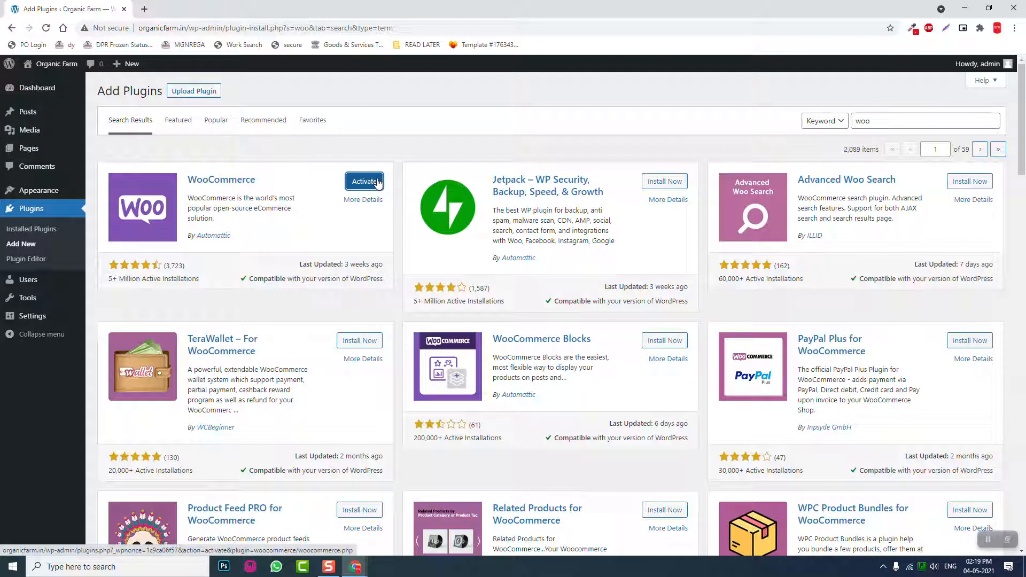
mouse_move(757, 383)
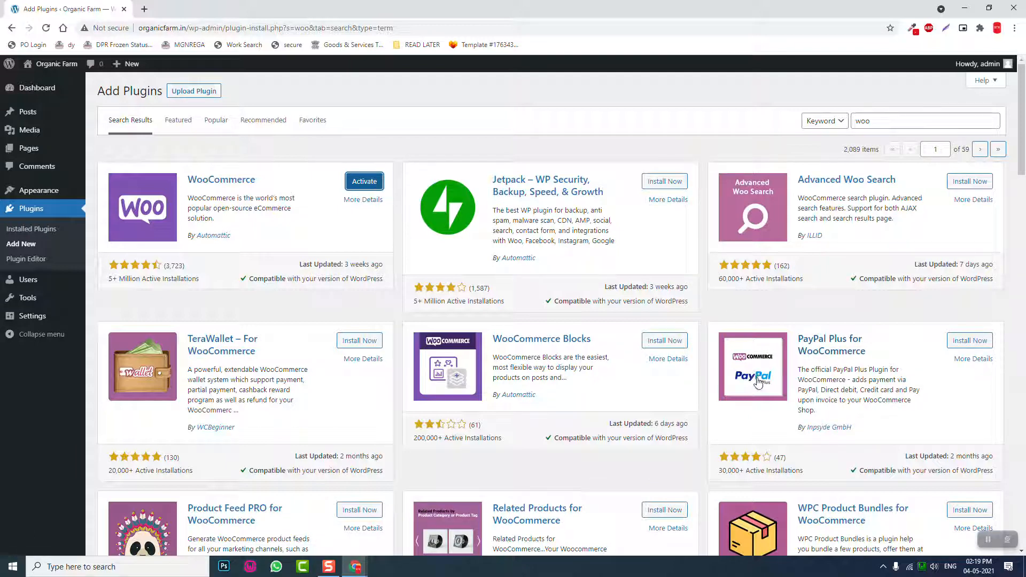
mouse_move(849, 387)
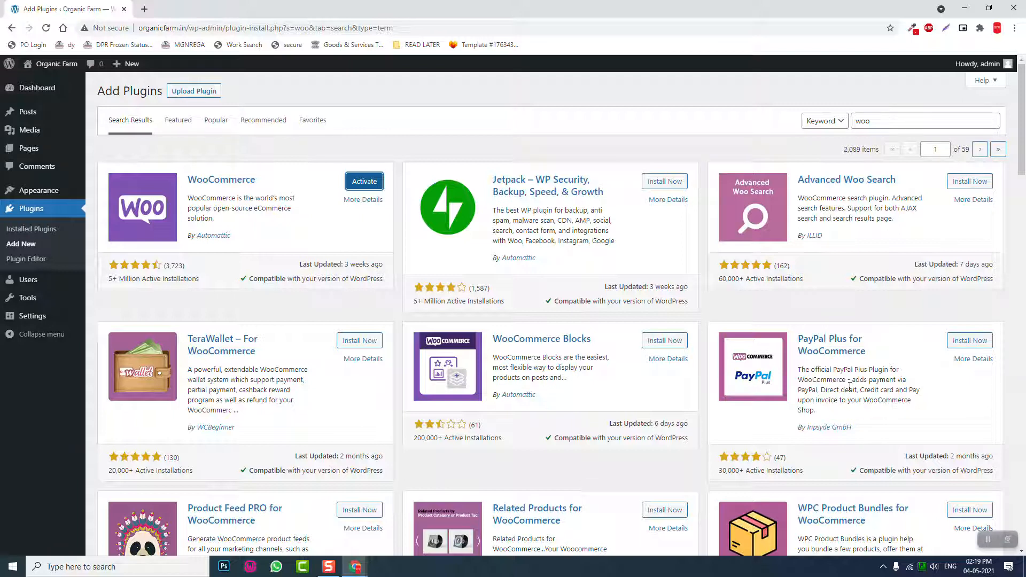
mouse_move(861, 341)
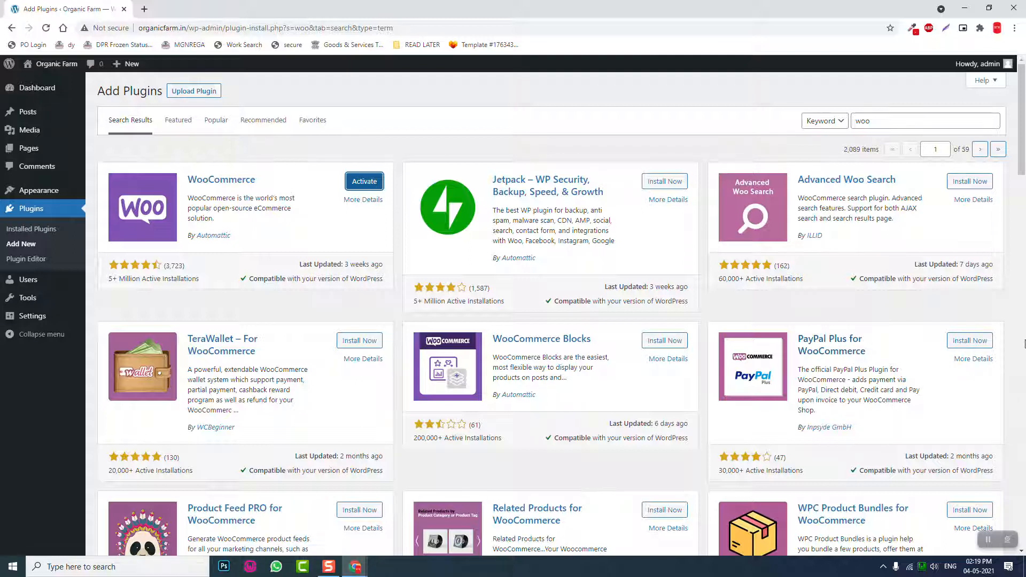
scroll("down", 3)
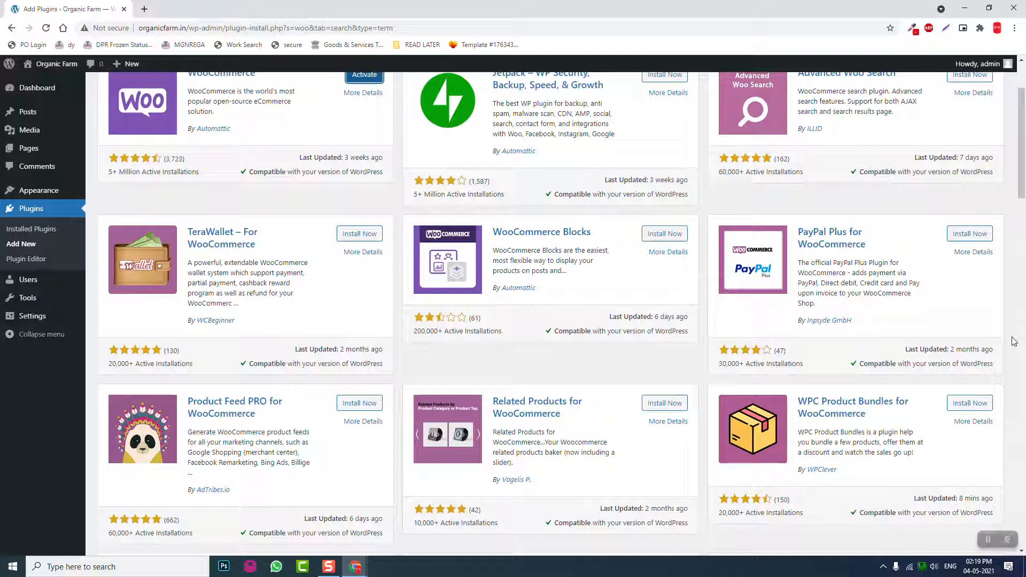
mouse_move(901, 317)
type("upi")
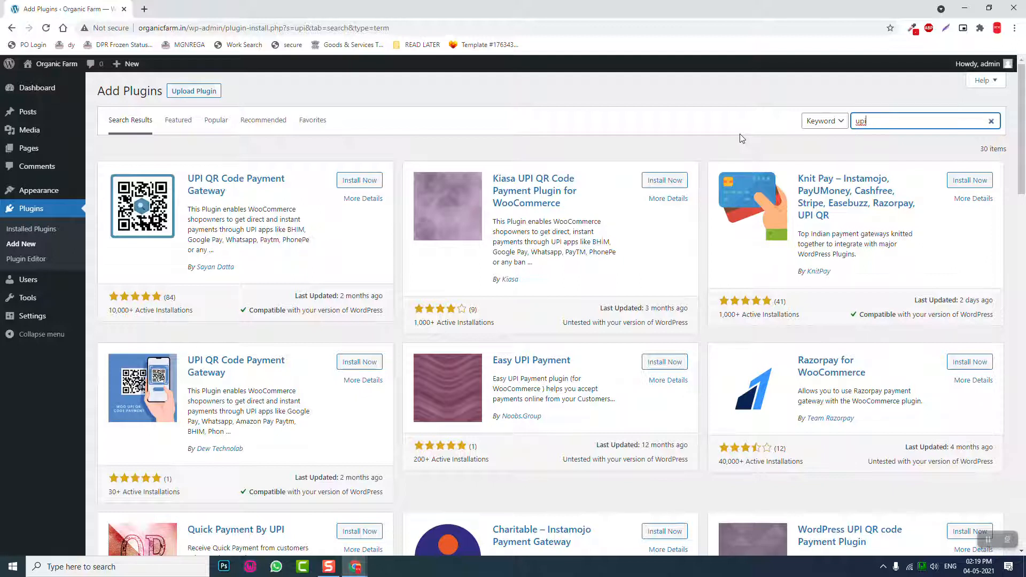
Browse the 'upi' search results and install UPI QR Code Payment Gateway
scroll("down", 3)
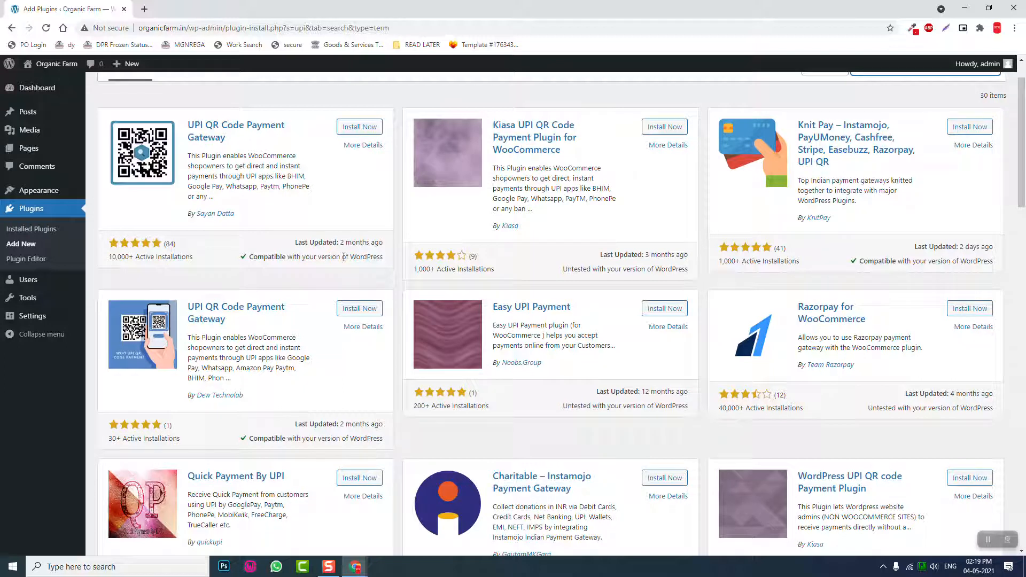
mouse_move(248, 313)
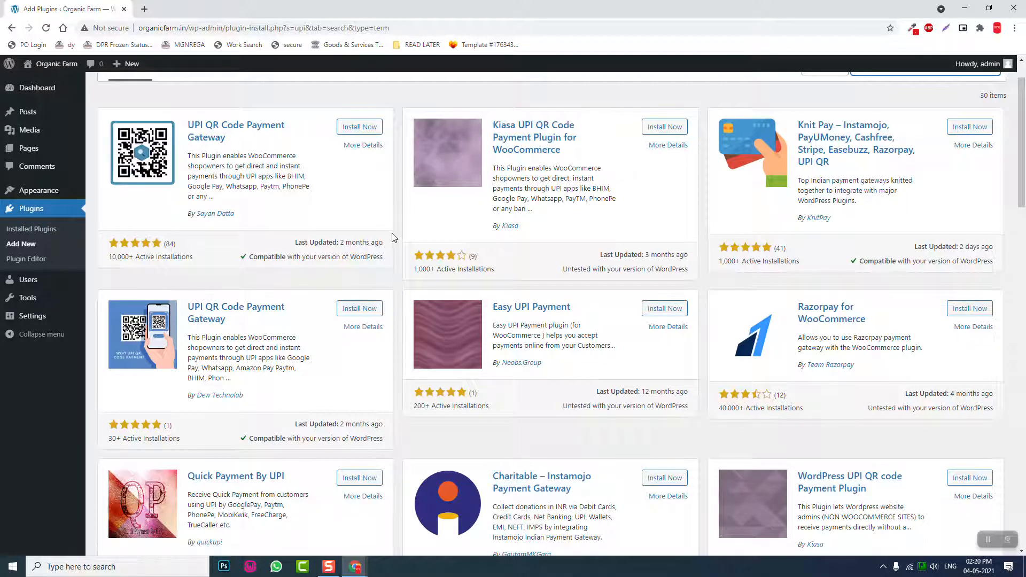
mouse_move(359, 308)
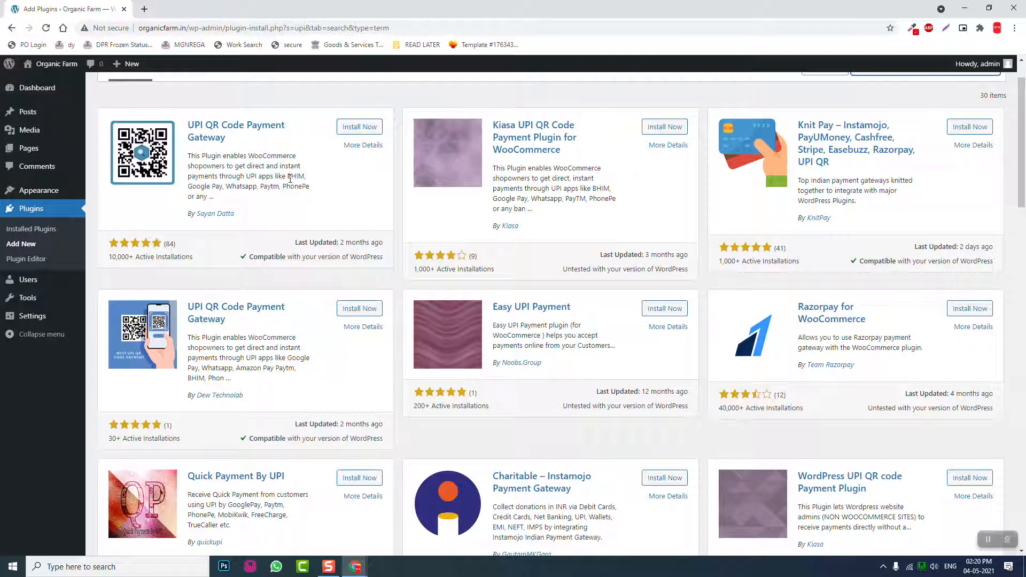
mouse_move(280, 207)
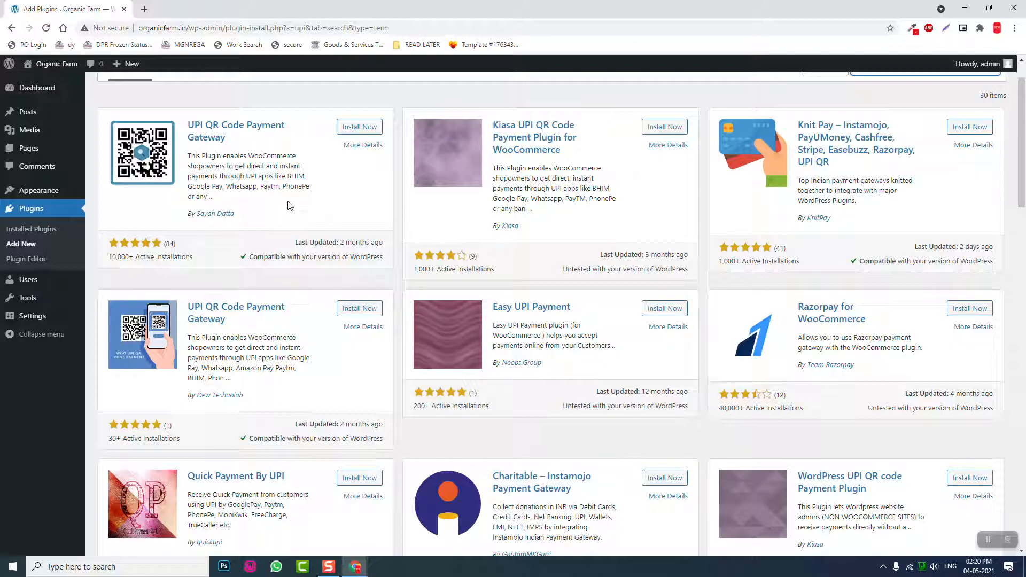
scroll("down", 3)
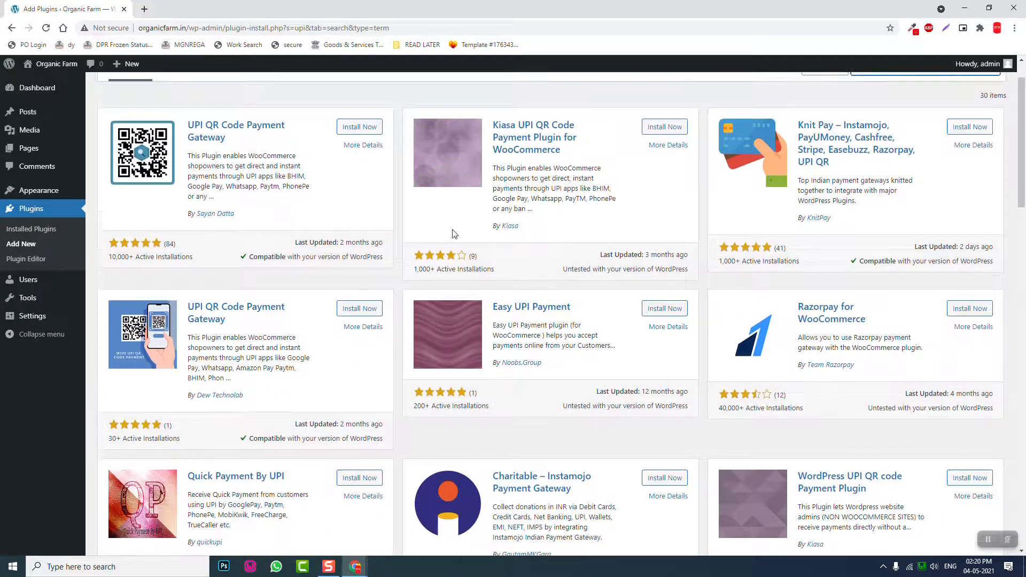
scroll("down", 3)
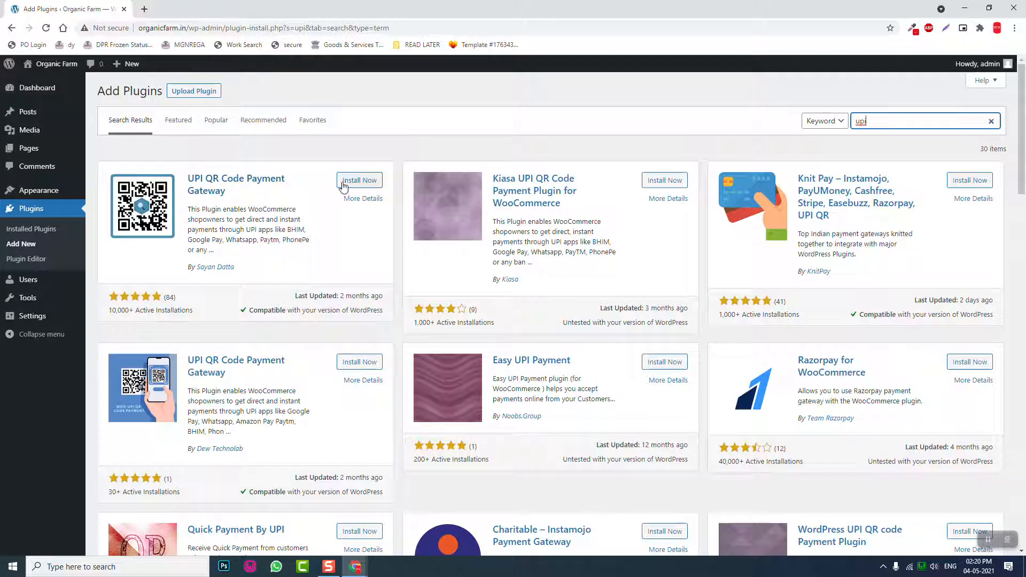
left_click(359, 180)
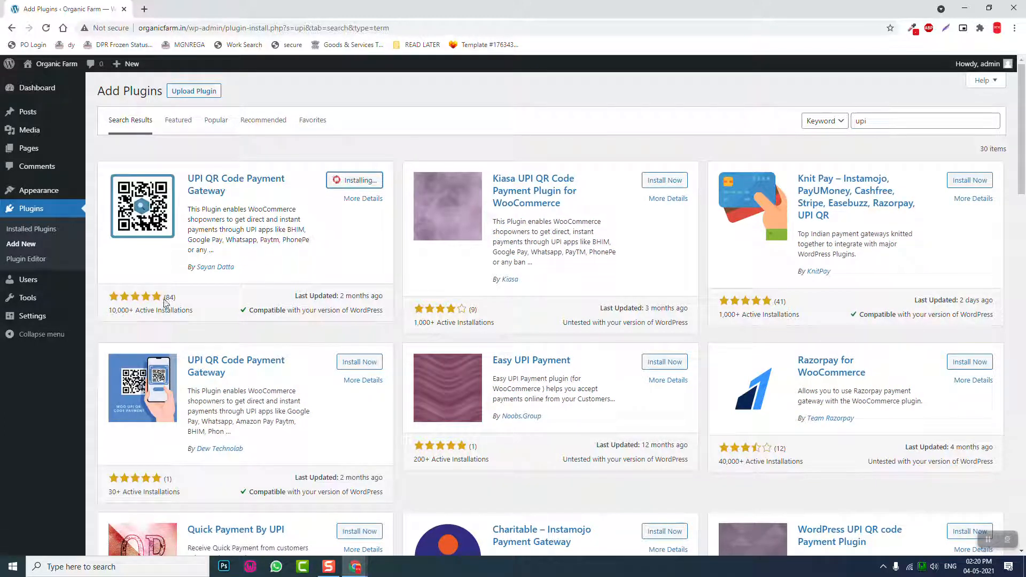
mouse_move(298, 244)
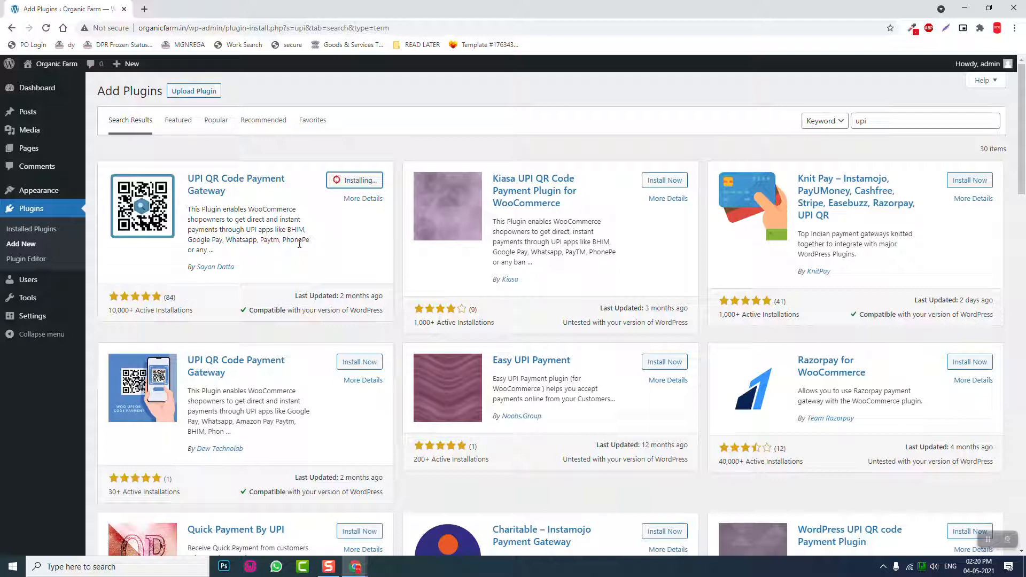
Scroll through the other UPI payment plugin results while the installation finishes
scroll("down", 3)
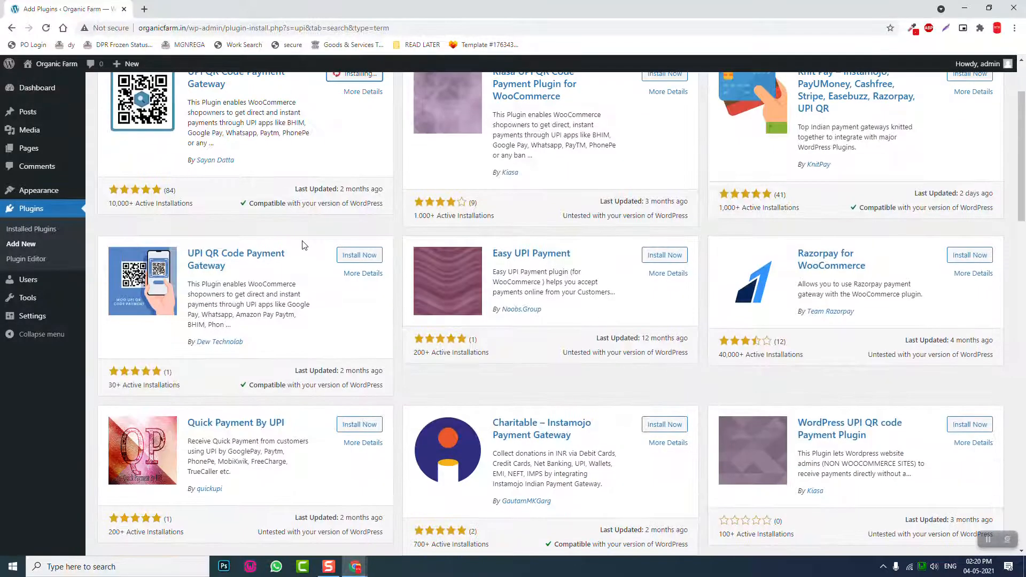
scroll("down", 3)
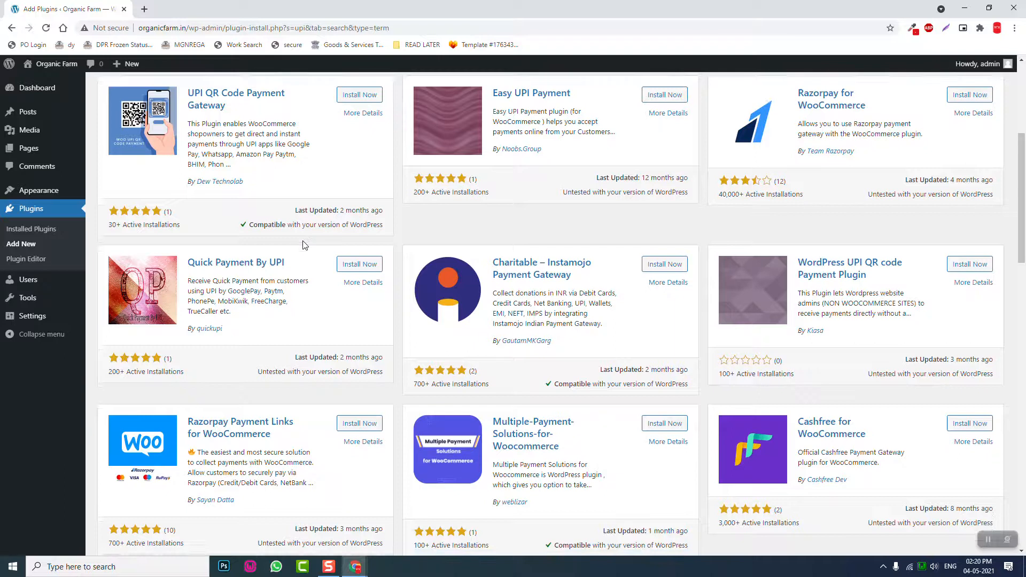
scroll("down", 3)
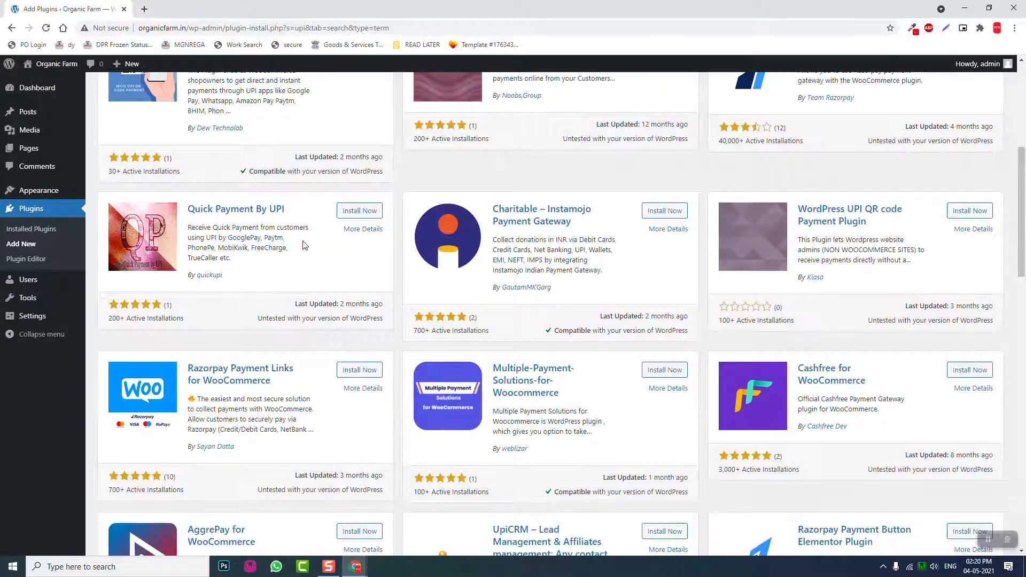
scroll("down", 3)
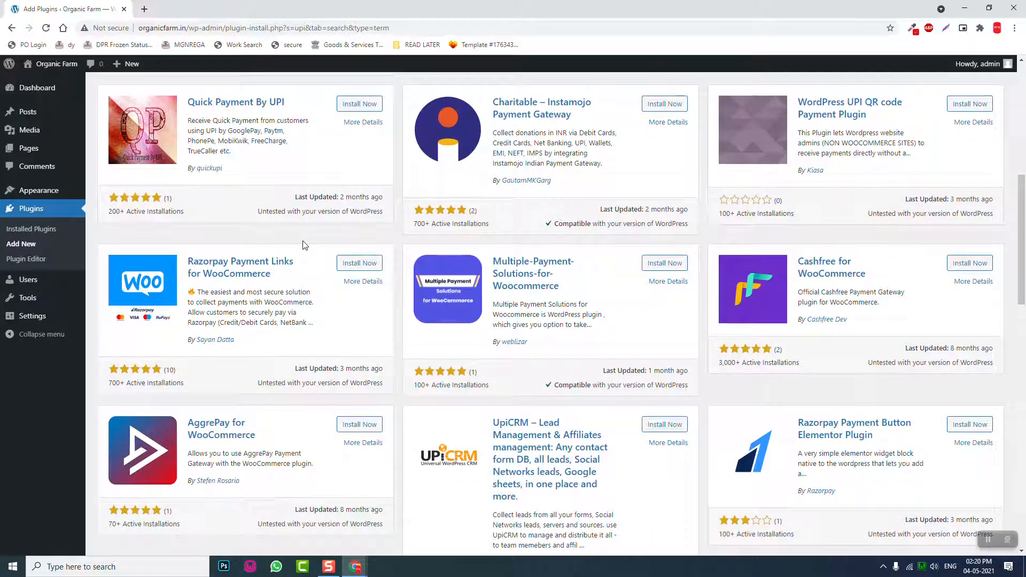
scroll("down", 3)
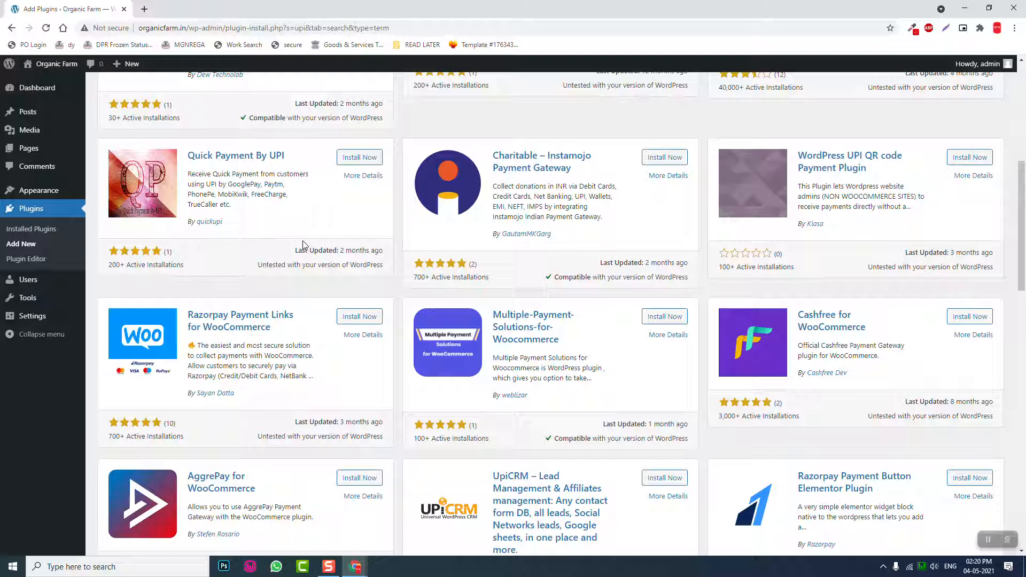
mouse_move(169, 508)
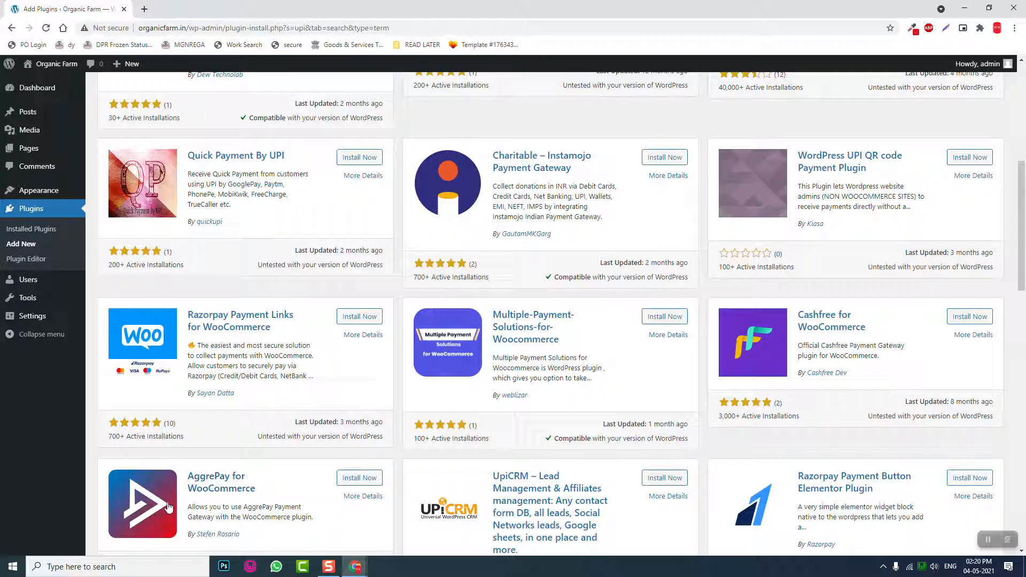
mouse_move(218, 498)
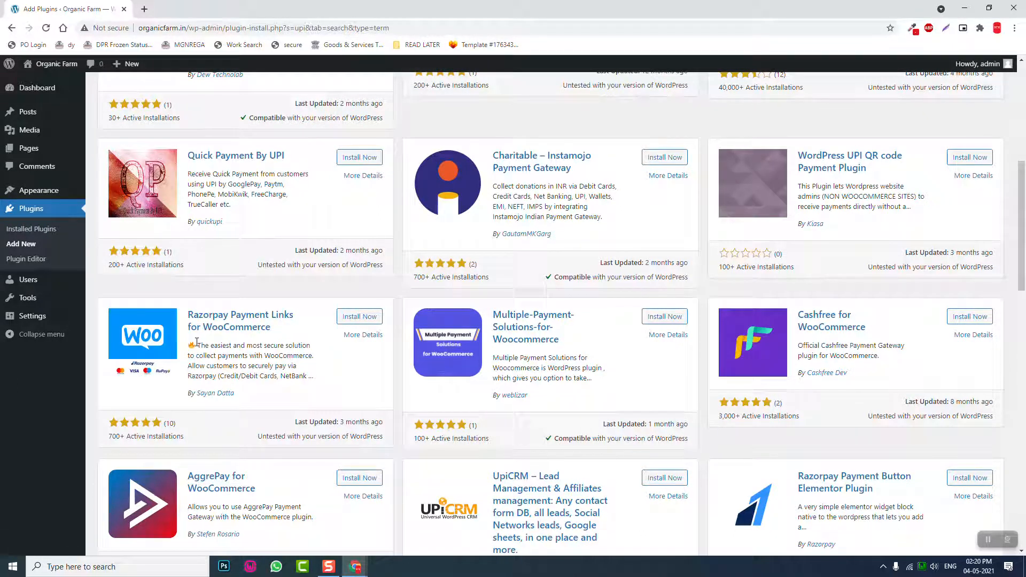
scroll("down", 3)
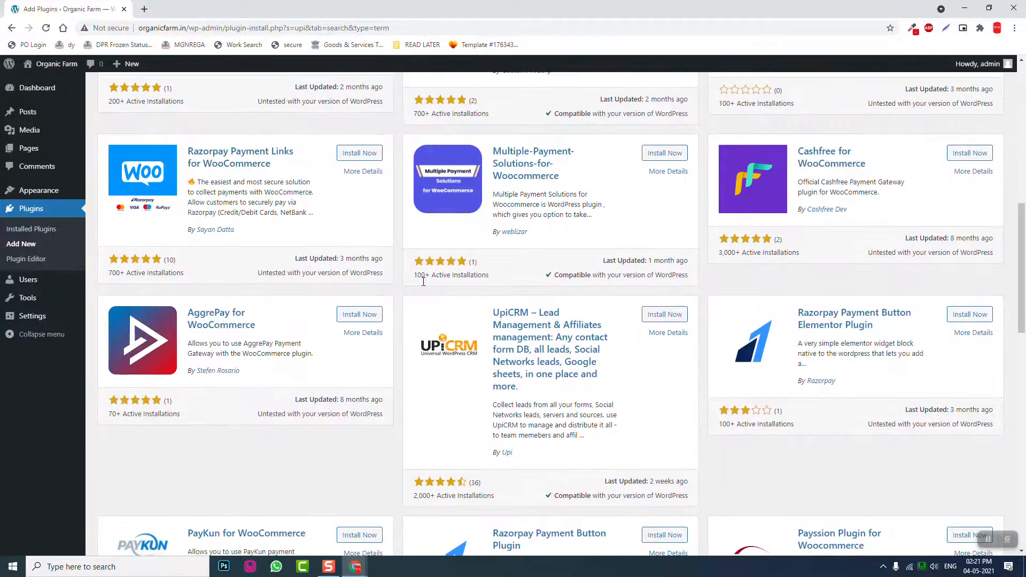
scroll("down", 3)
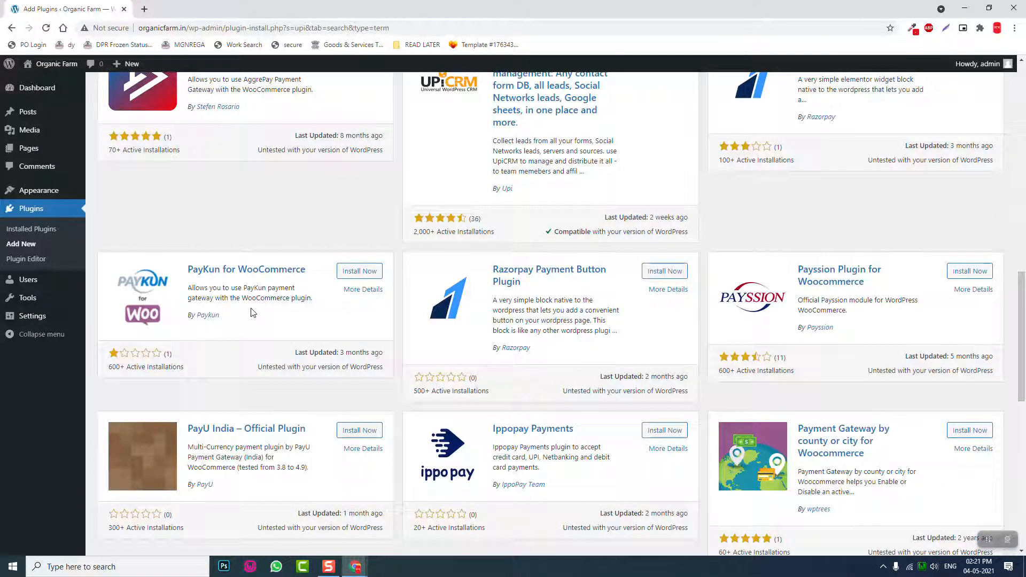
scroll("down", 3)
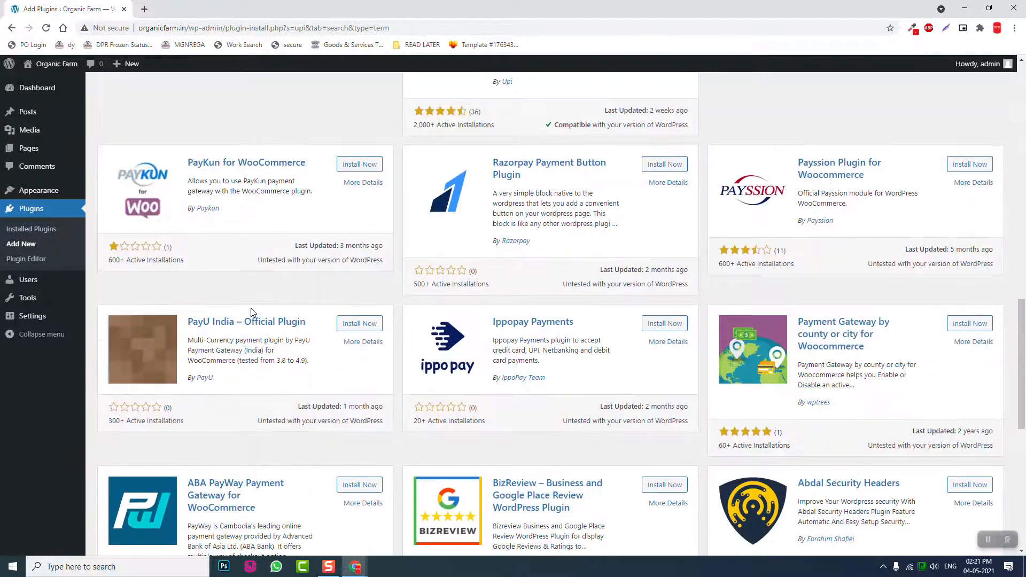
scroll("down", 3)
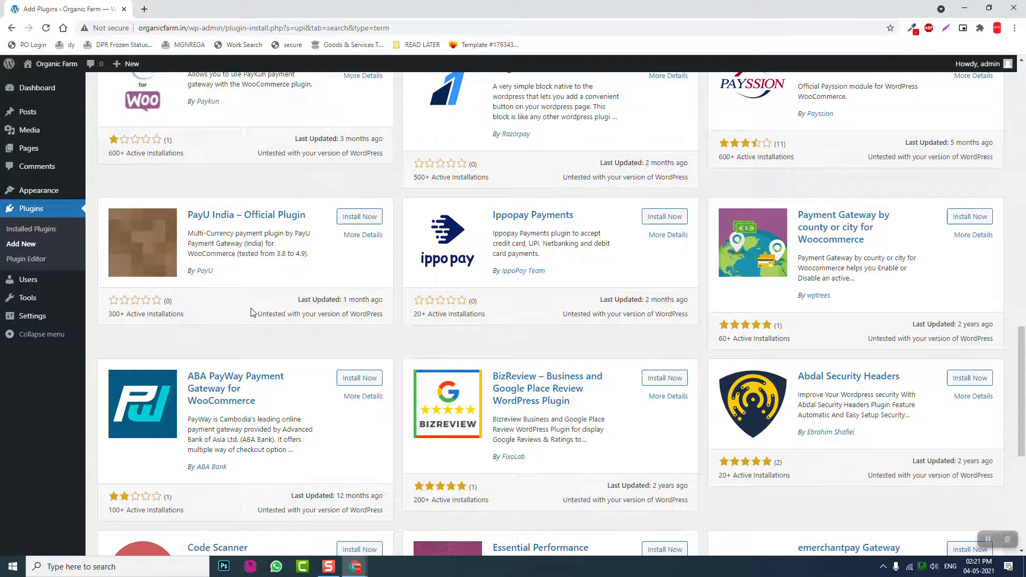
scroll("down", 3)
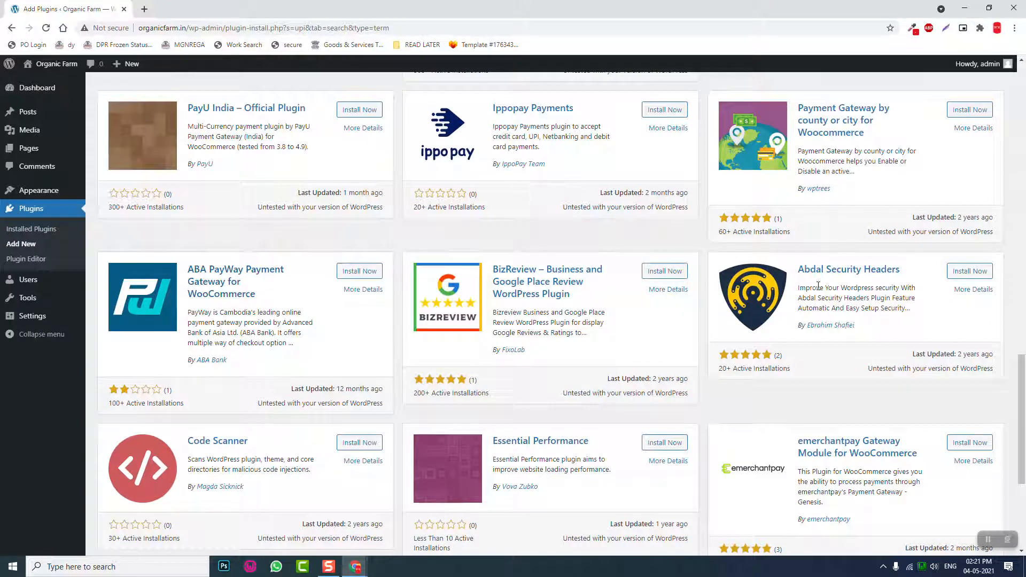
scroll("up", 3)
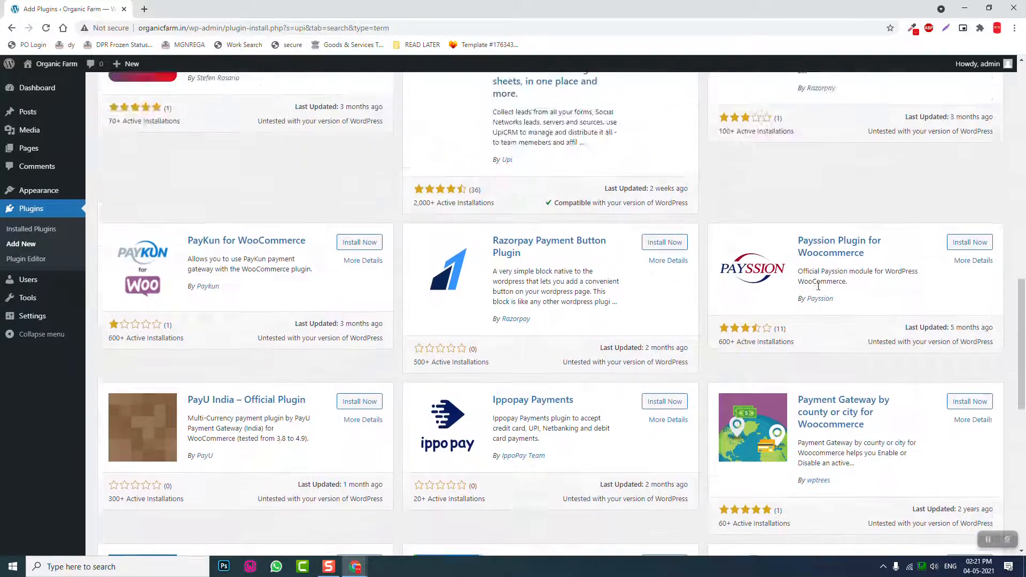
scroll("down", 3)
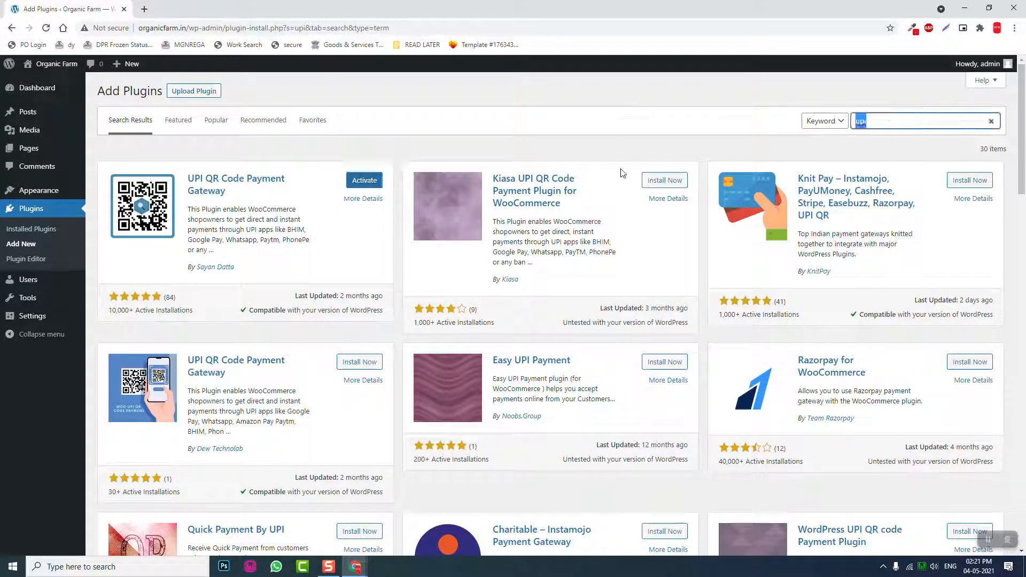
Search plugins for 'floating cart' and install XT WooCommerce Floating Cart
type("floating cart")
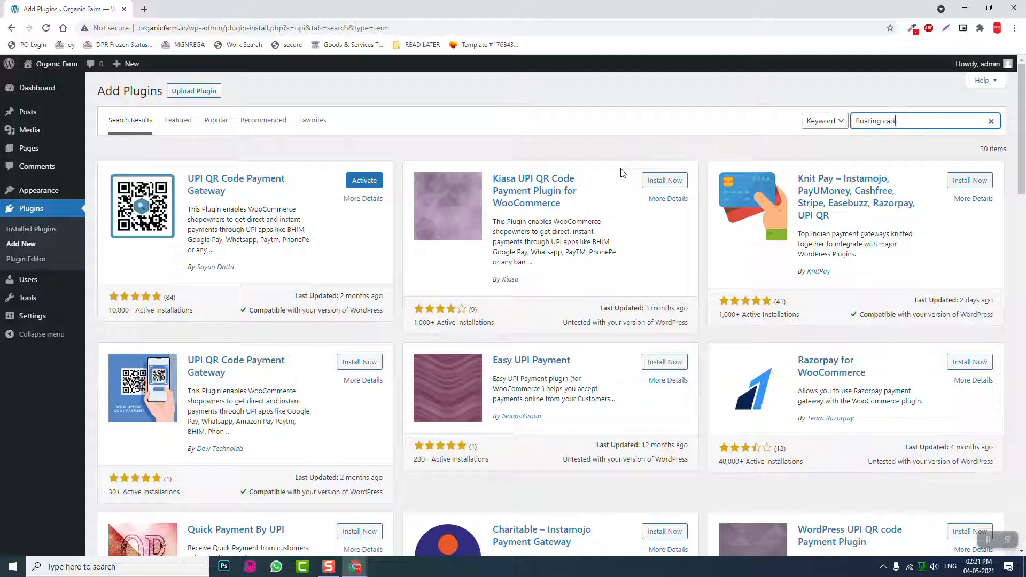
key("Enter")
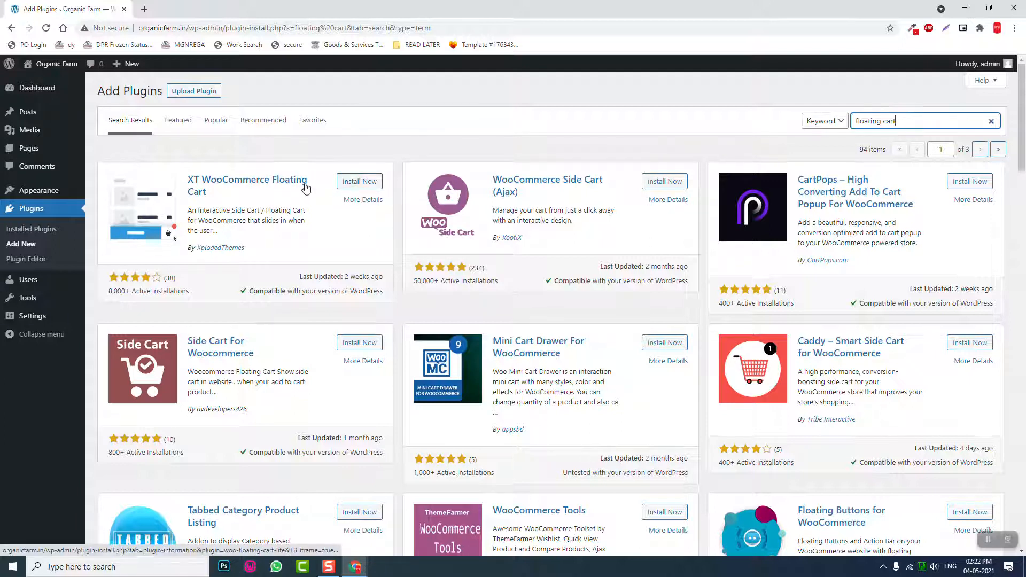
left_click(359, 182)
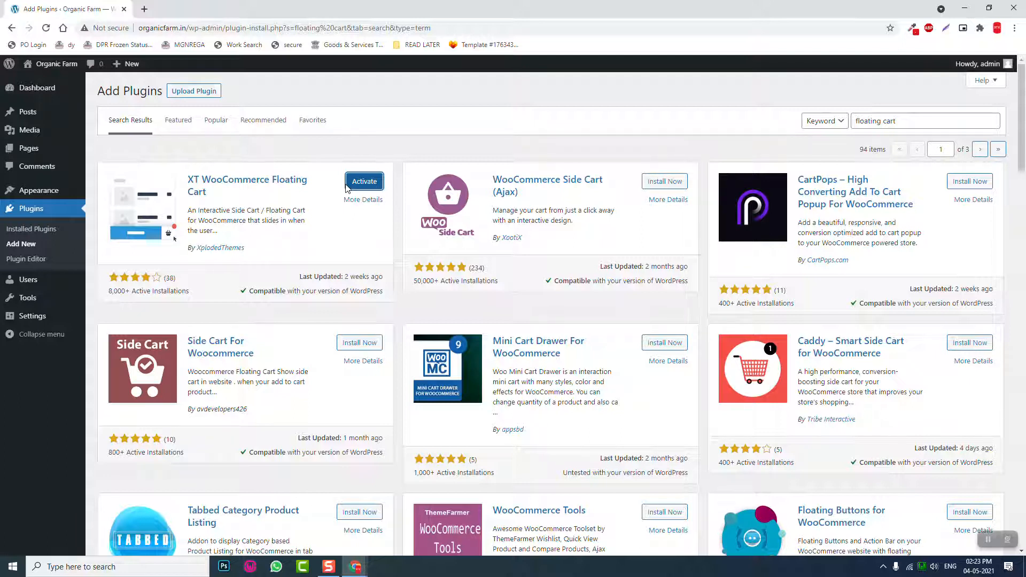
left_click(31, 228)
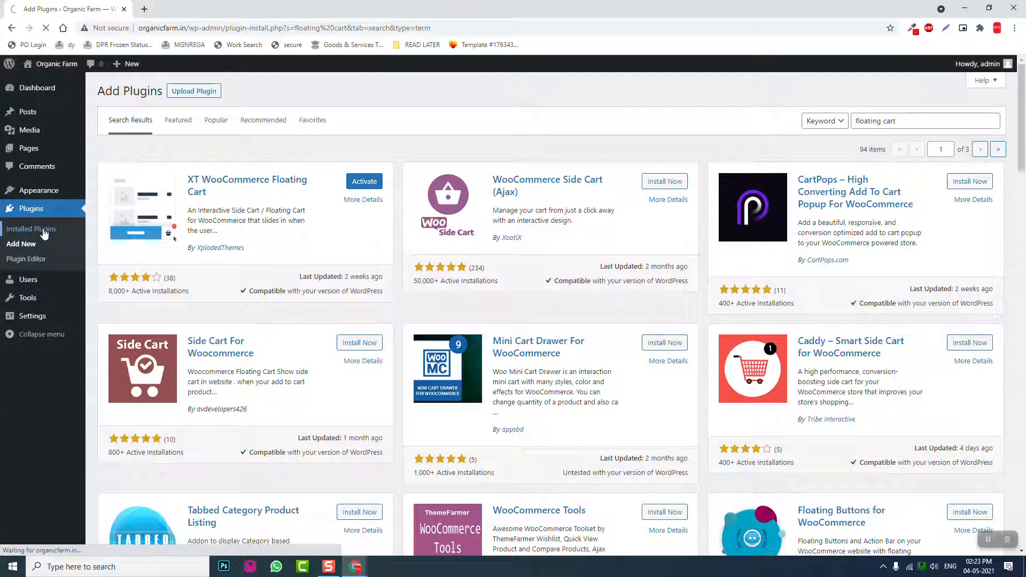
Select all eight installed plugins and choose Activate from Bulk actions
left_click(29, 229)
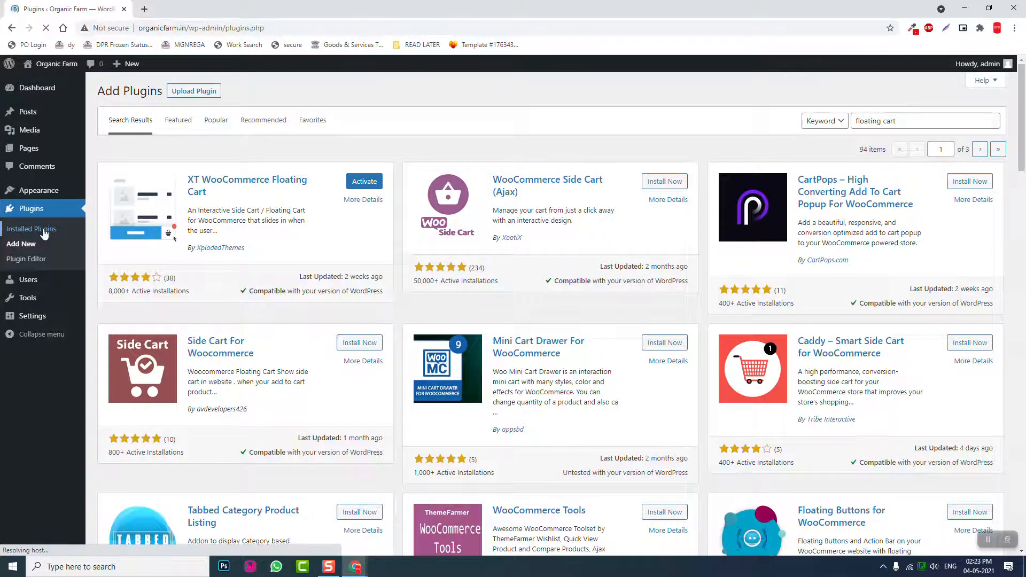
left_click(31, 228)
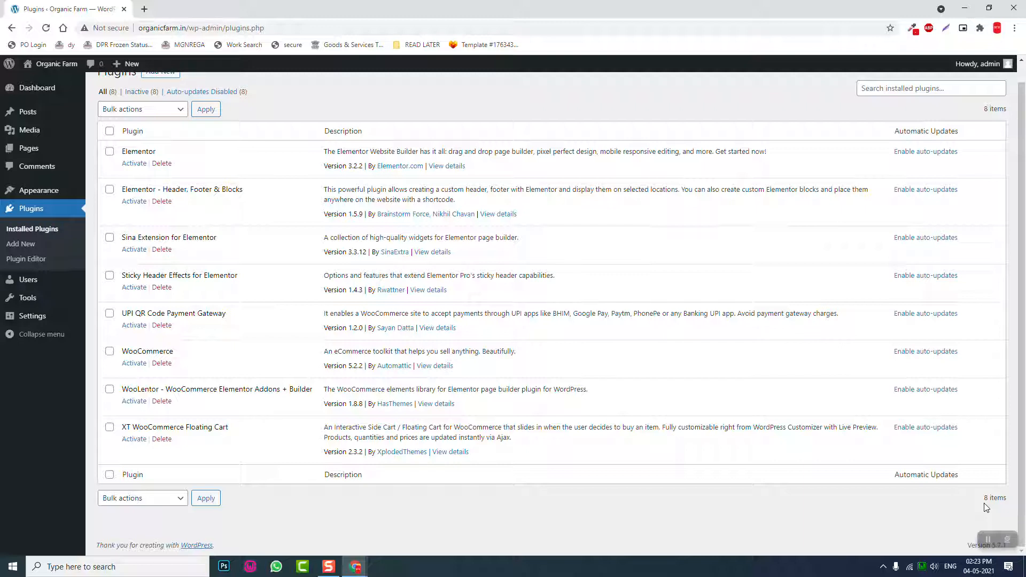
mouse_move(577, 351)
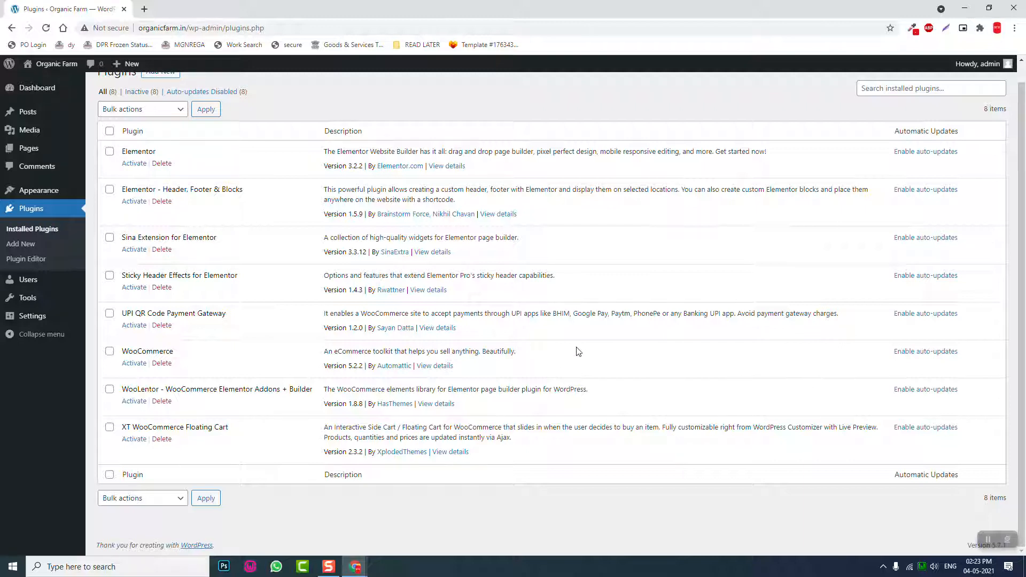
left_click(110, 131)
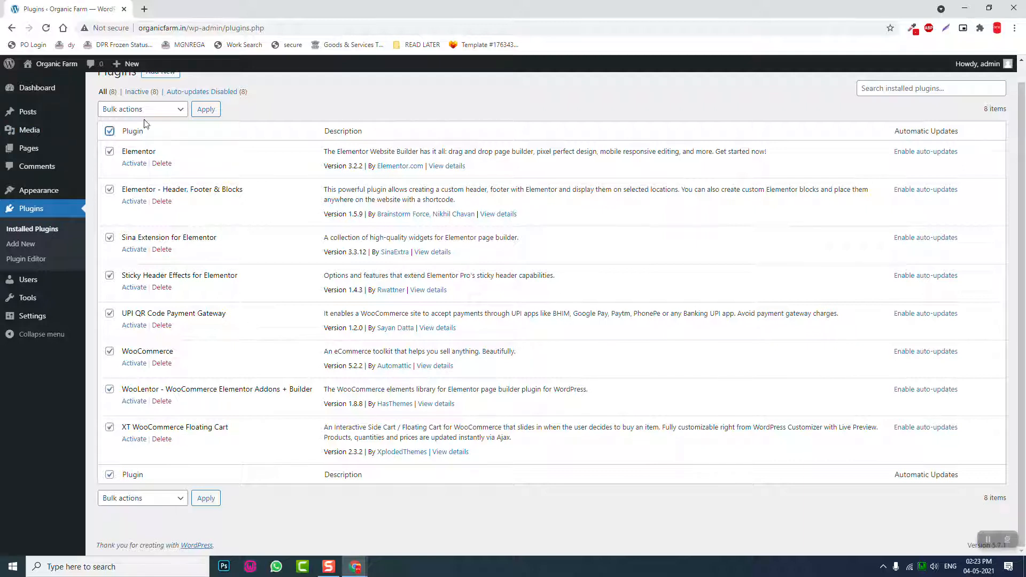
left_click(205, 108)
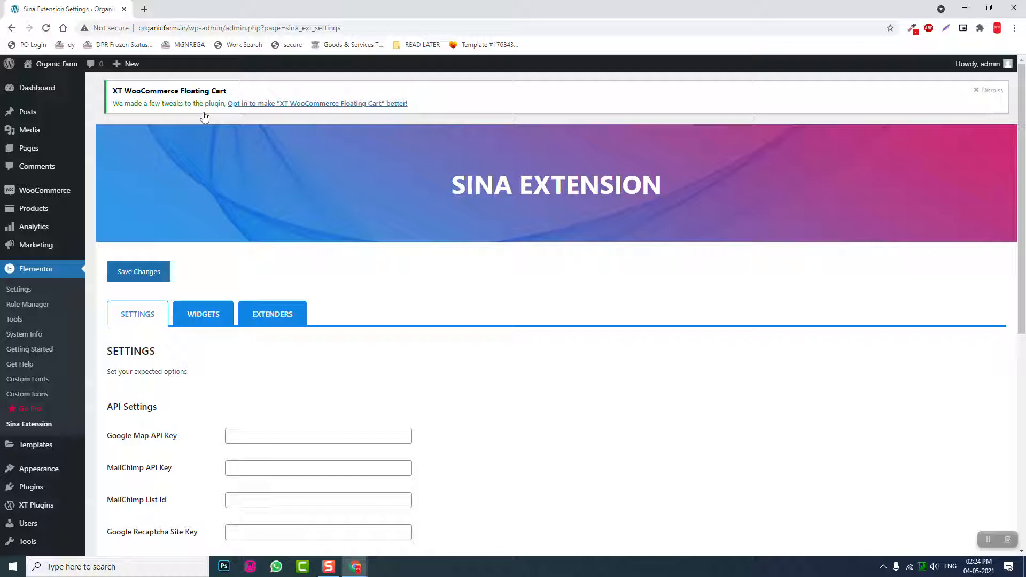
scroll("down", 3)
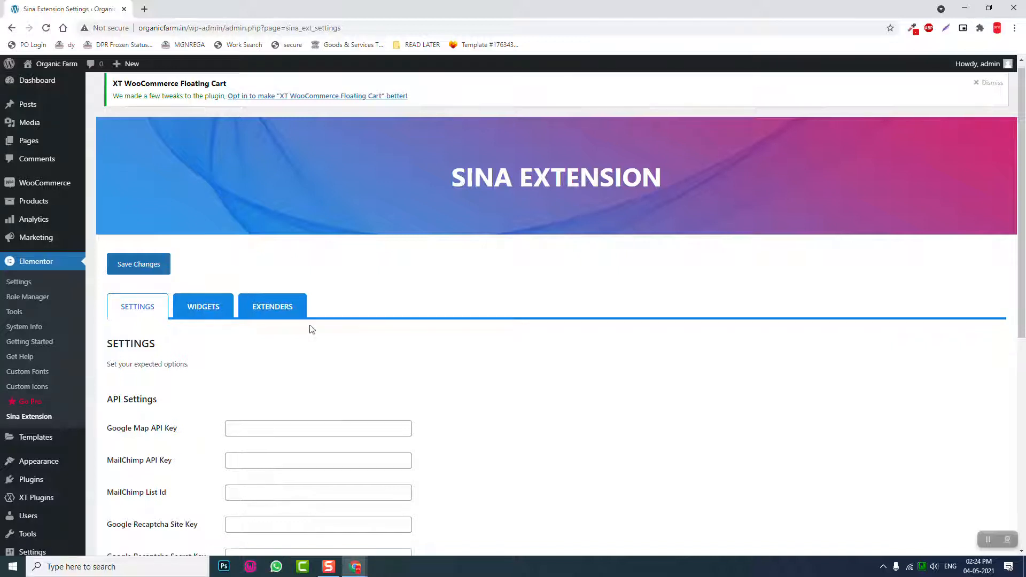
scroll("down", 3)
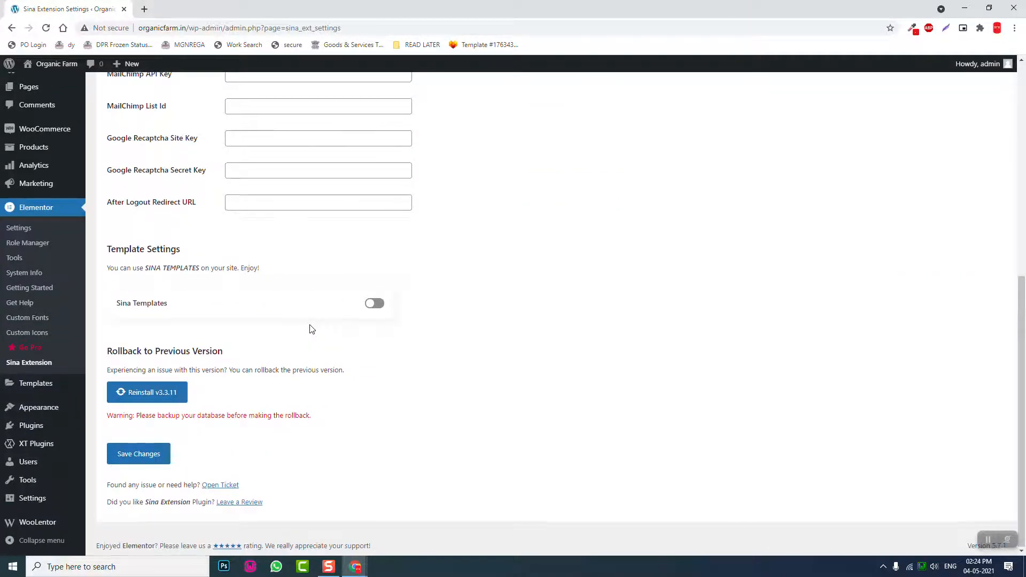